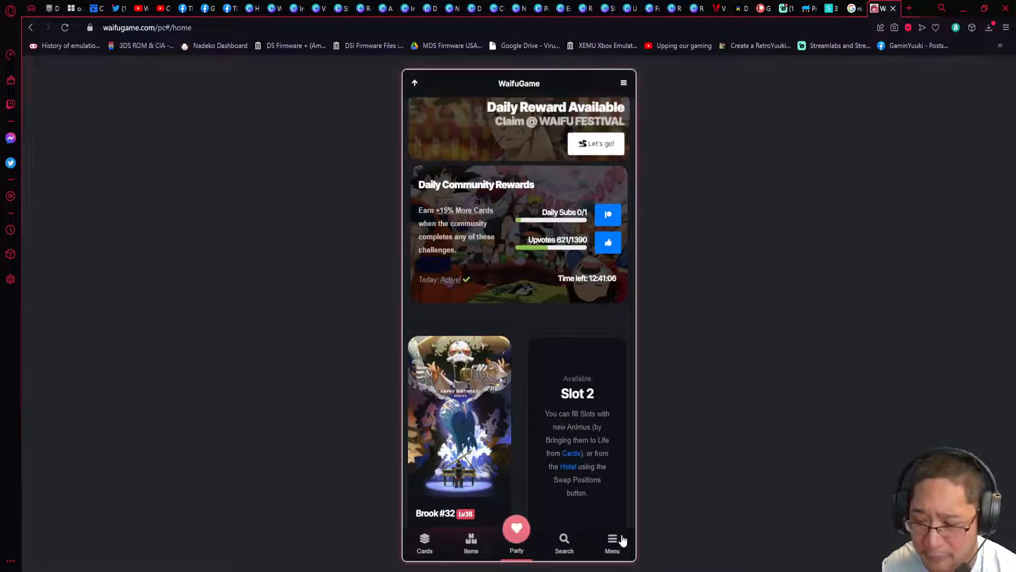
Bring up the main menu and reach its Settings section with Profile & Wish List
click(611, 541)
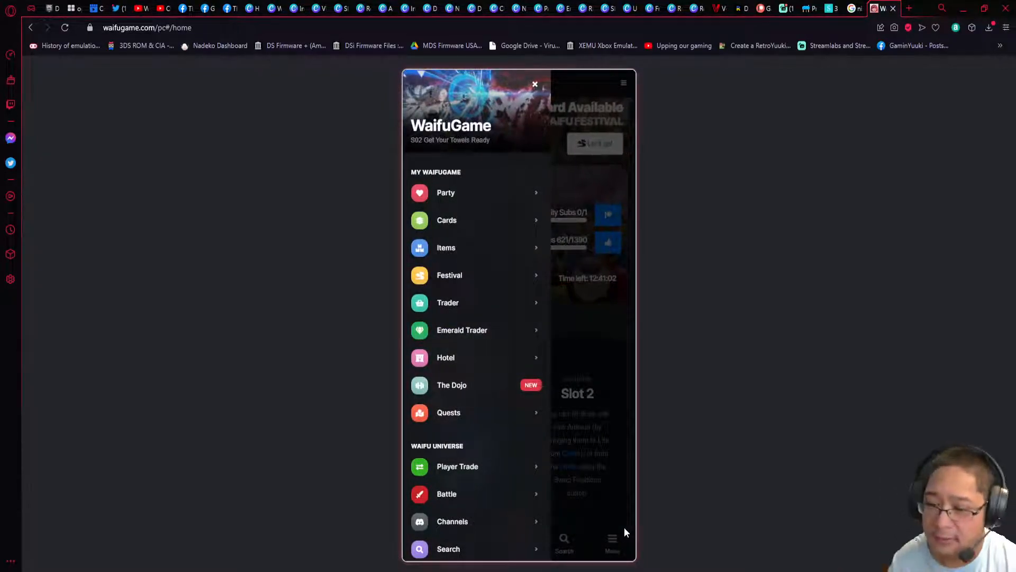
scroll(down, 3)
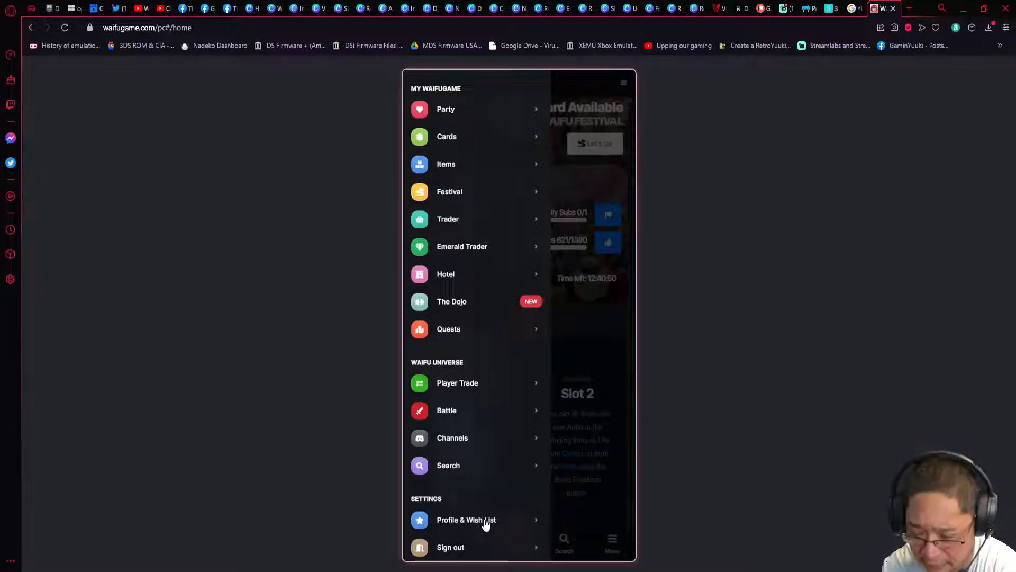
Go to the Profile & Wish List page and reach the party label, display name and filter options
click(466, 519)
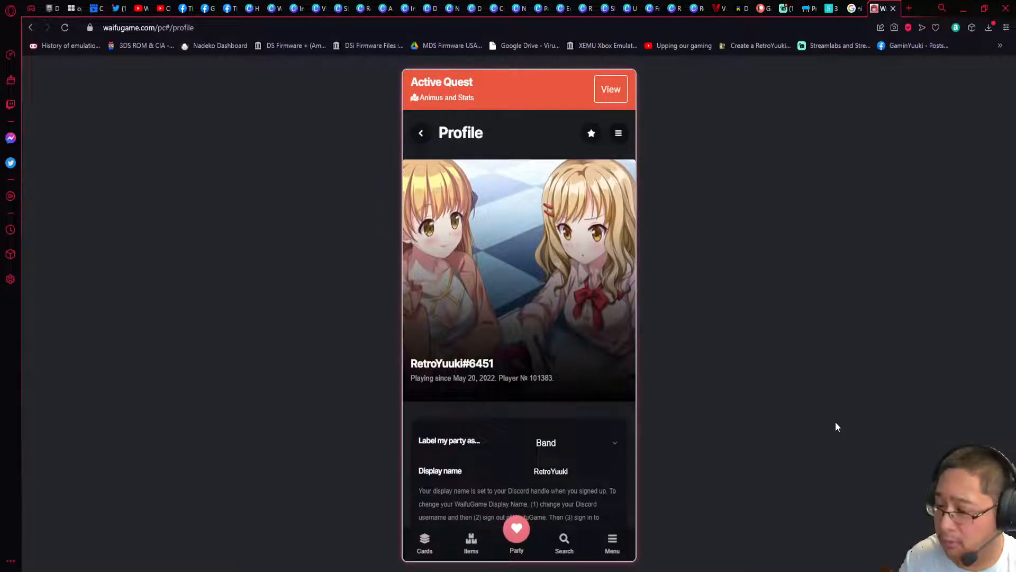
mouse_move(606, 379)
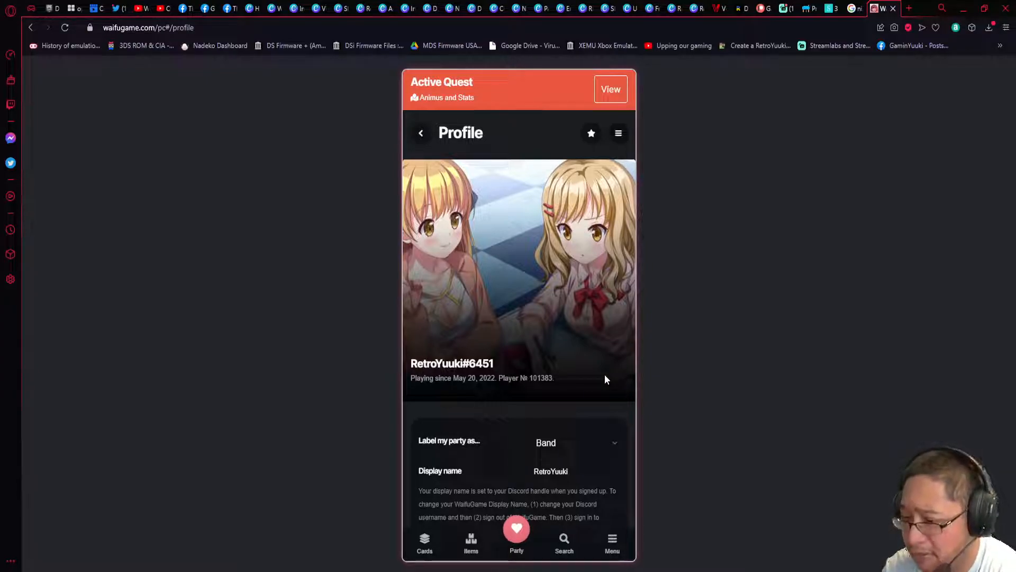
mouse_move(470, 378)
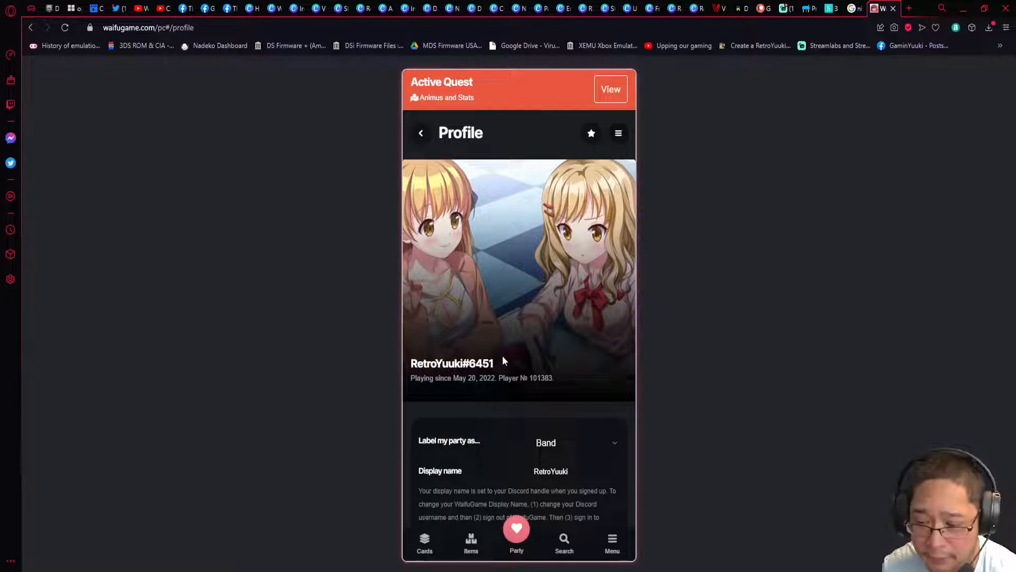
mouse_move(482, 556)
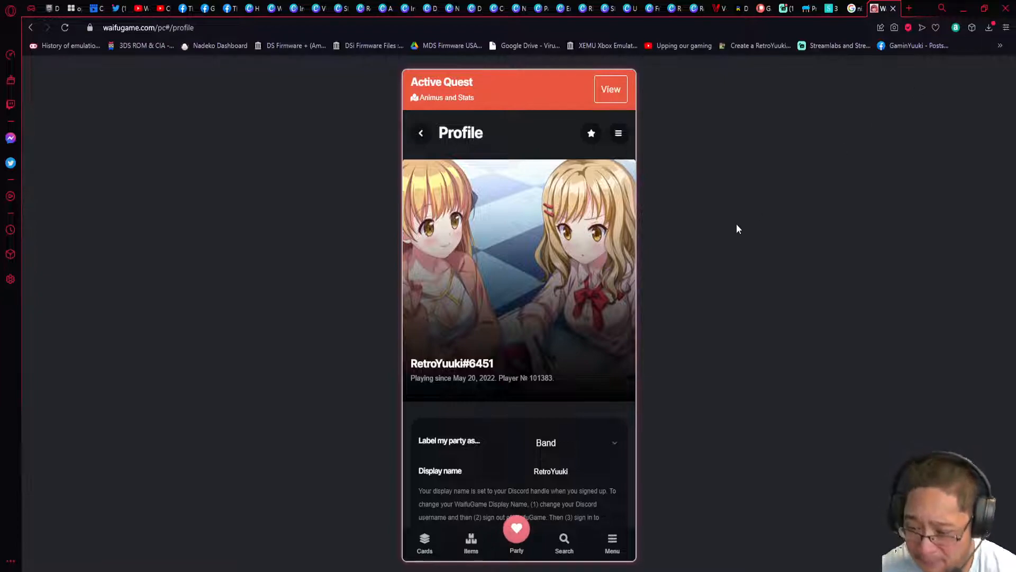
scroll(down, 3)
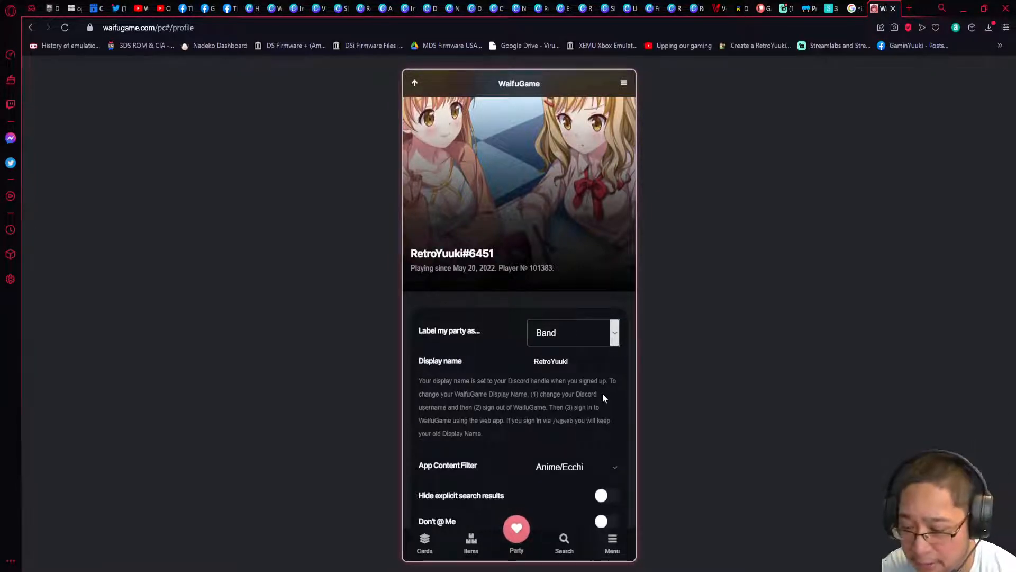
Set the party label to Fam and move to the Display name field
click(573, 333)
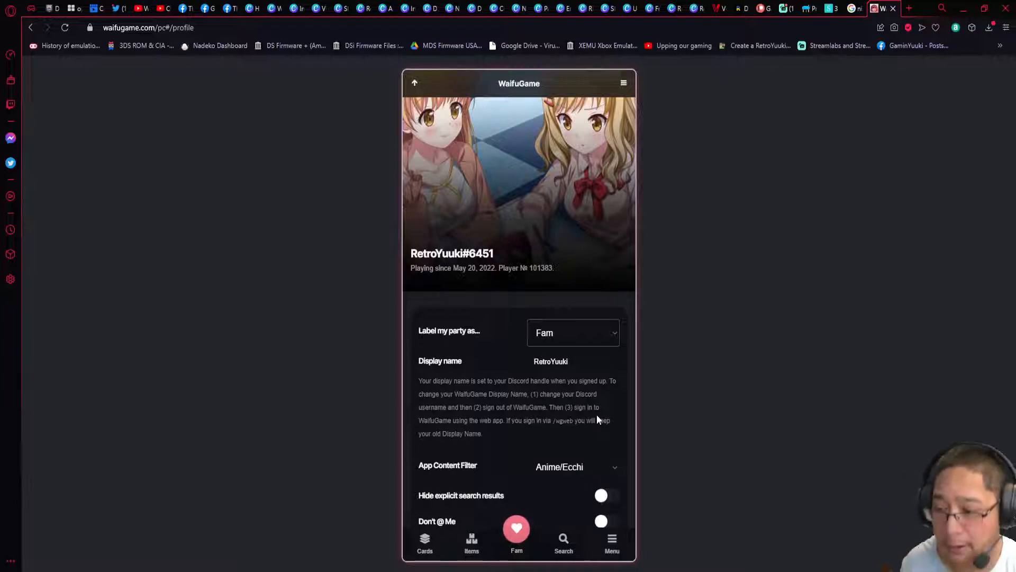
mouse_move(601, 380)
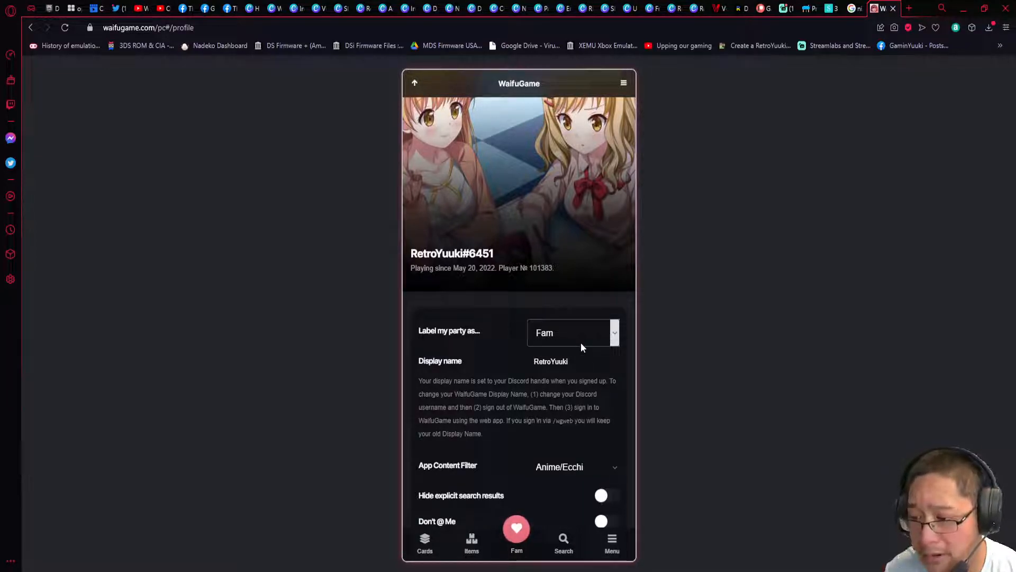
click(573, 360)
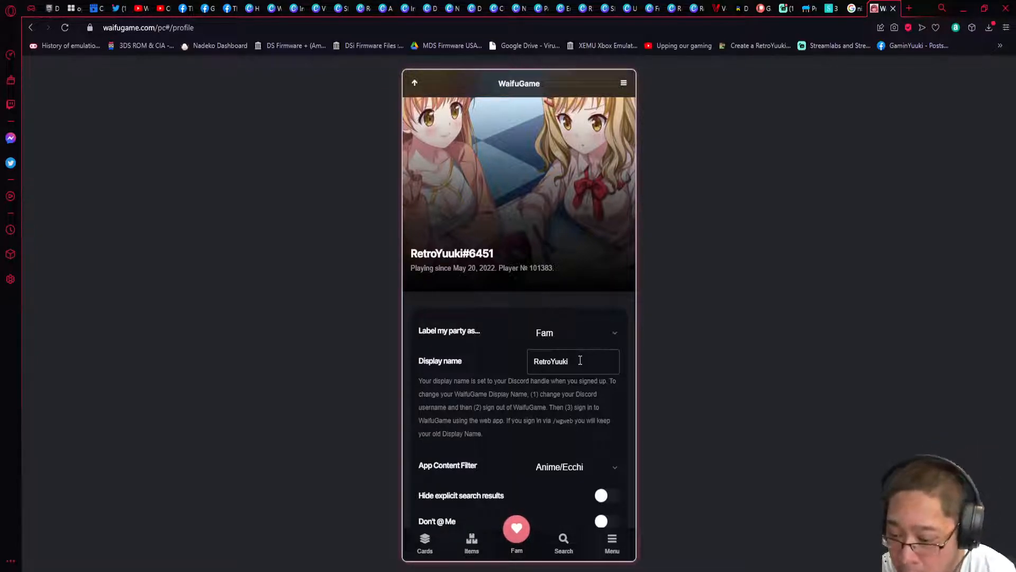
scroll(down, 3)
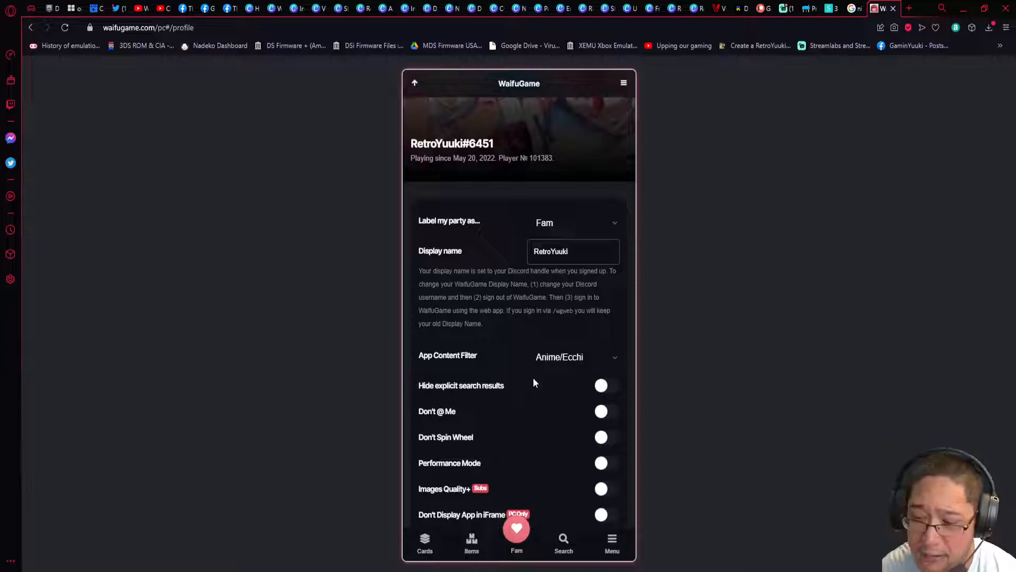
mouse_move(510, 348)
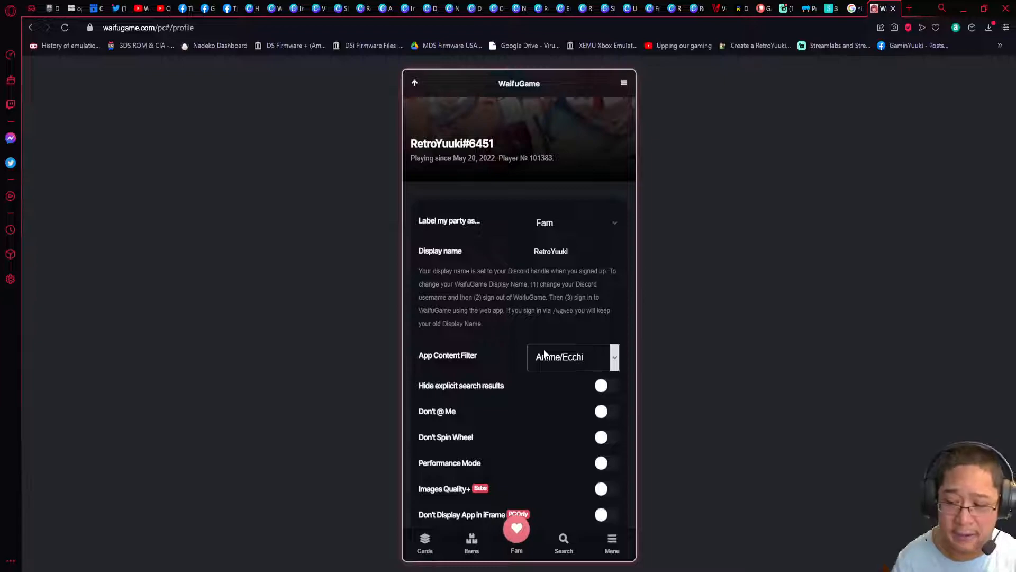
Switch on the Hide explicit search results toggle so its explanation shows
click(600, 386)
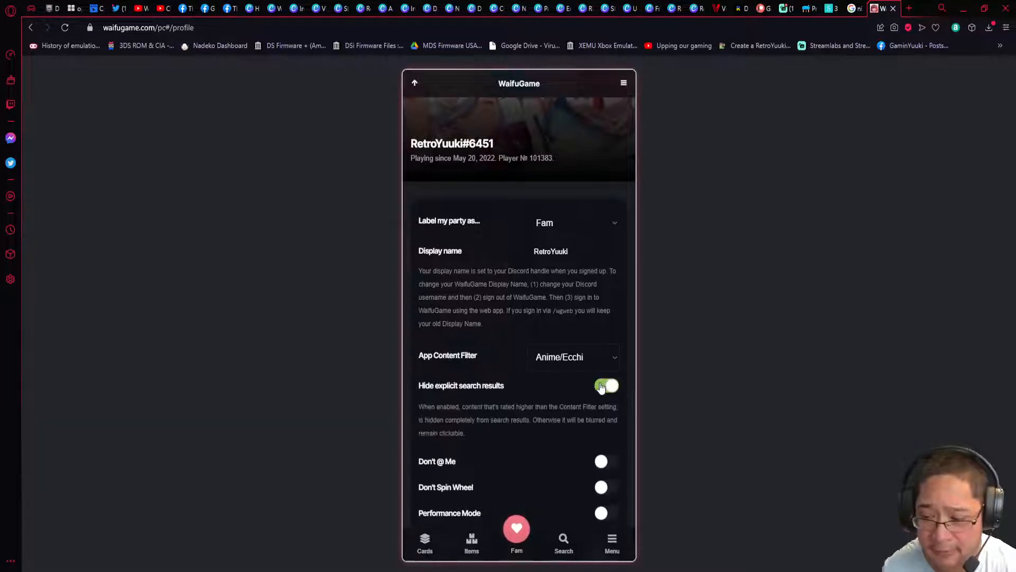
click(606, 386)
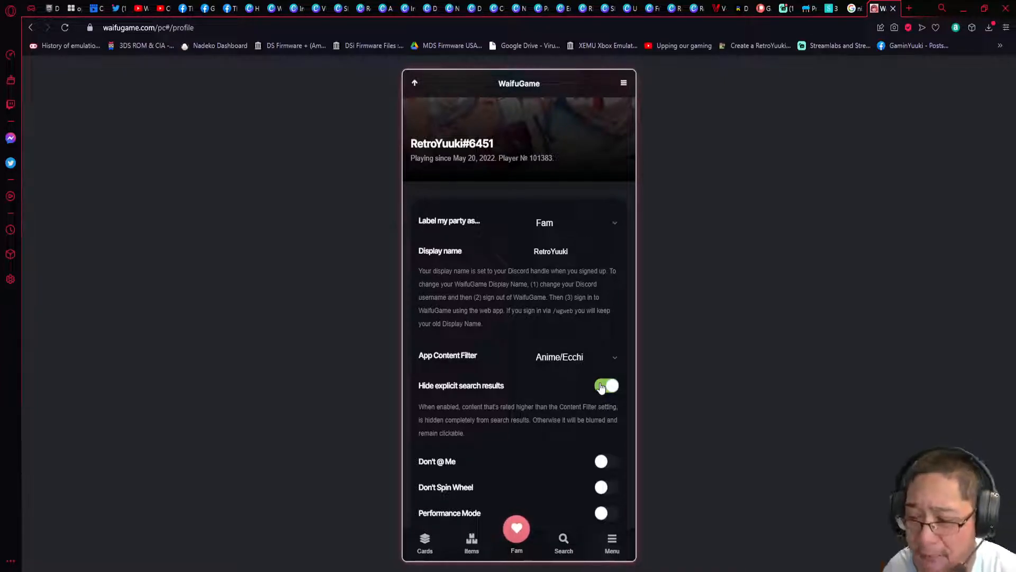
click(606, 385)
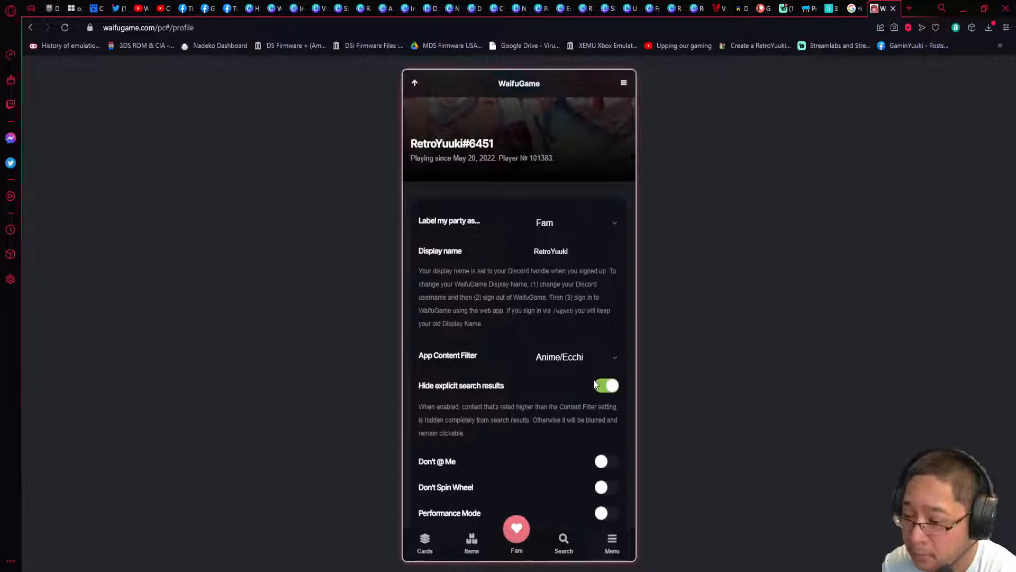
click(606, 385)
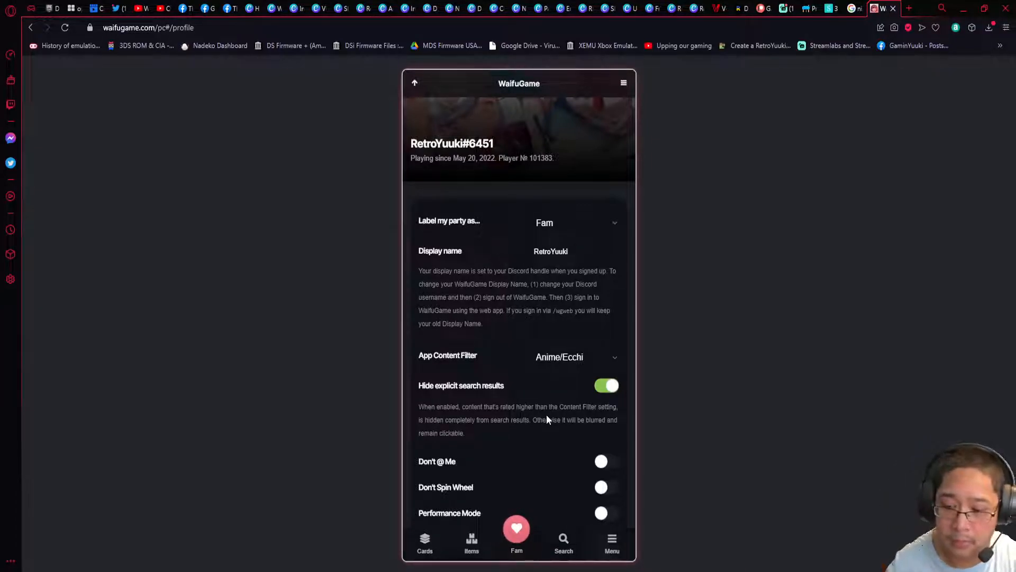
scroll(down, 3)
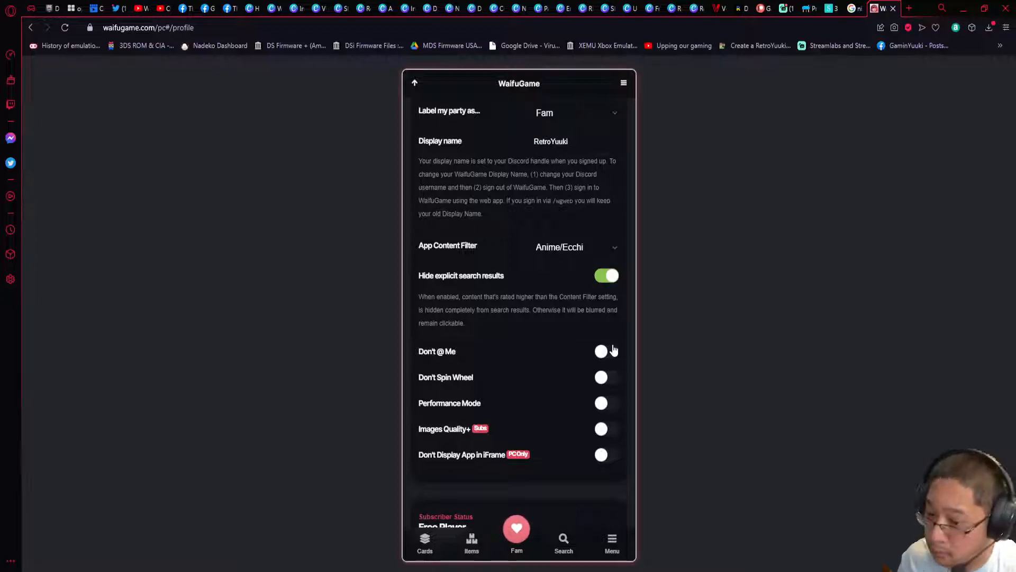
Enable both Don't @ Me and Don't Spin Wheel, each showing its explanation
click(606, 351)
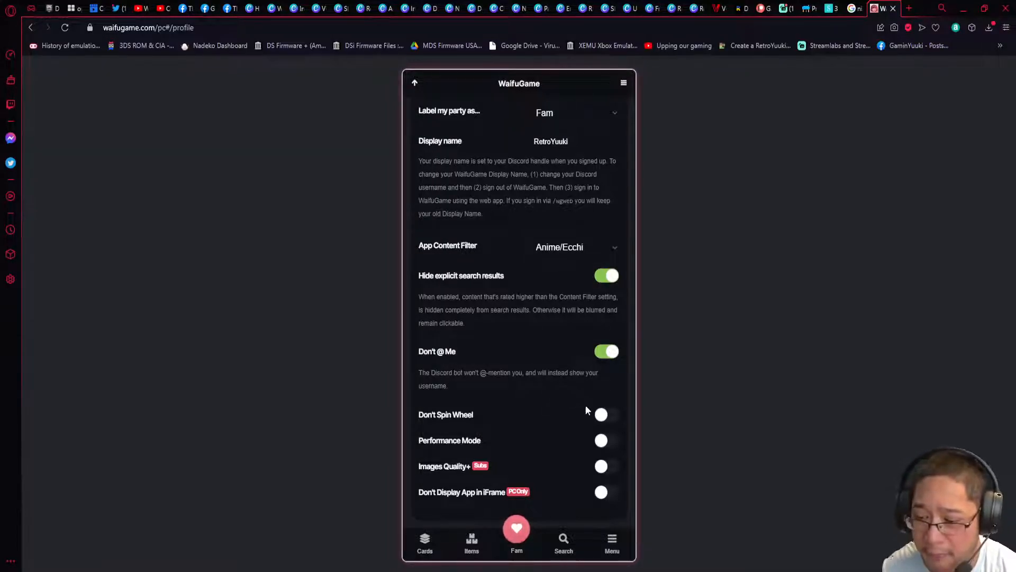
click(605, 414)
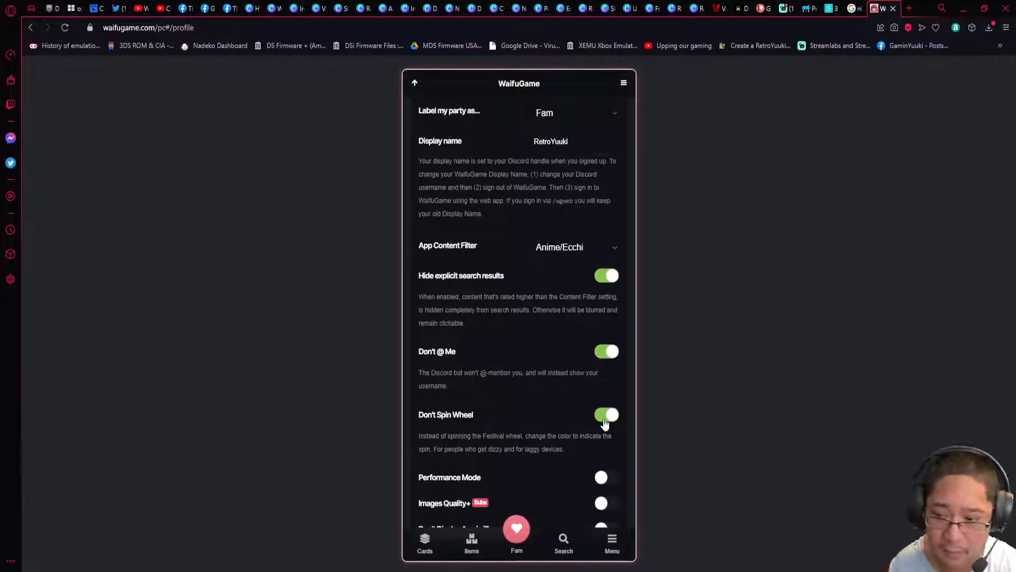
Enable Performance Mode, which disables glass effects and animations
scroll(down, 3)
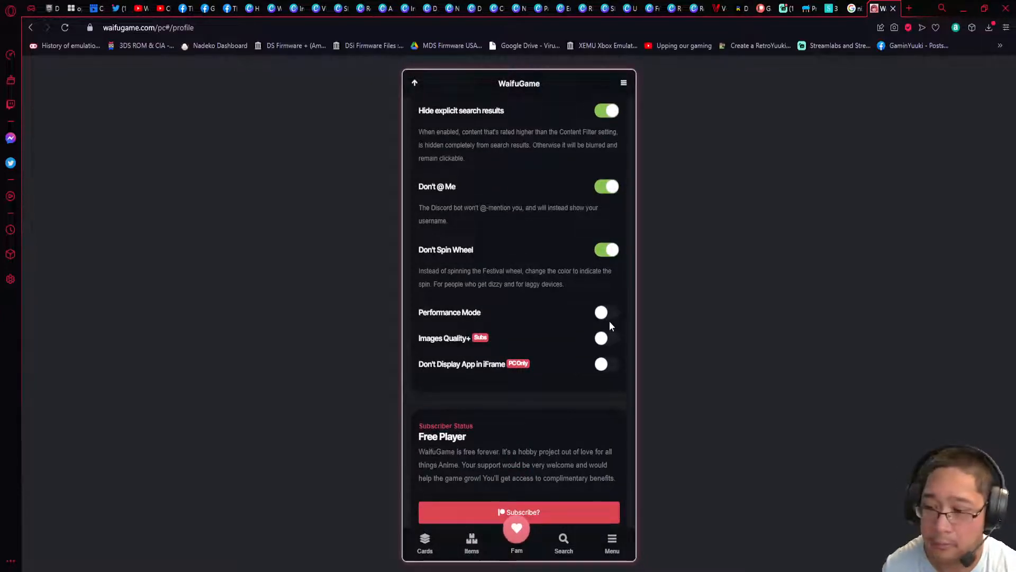
click(606, 311)
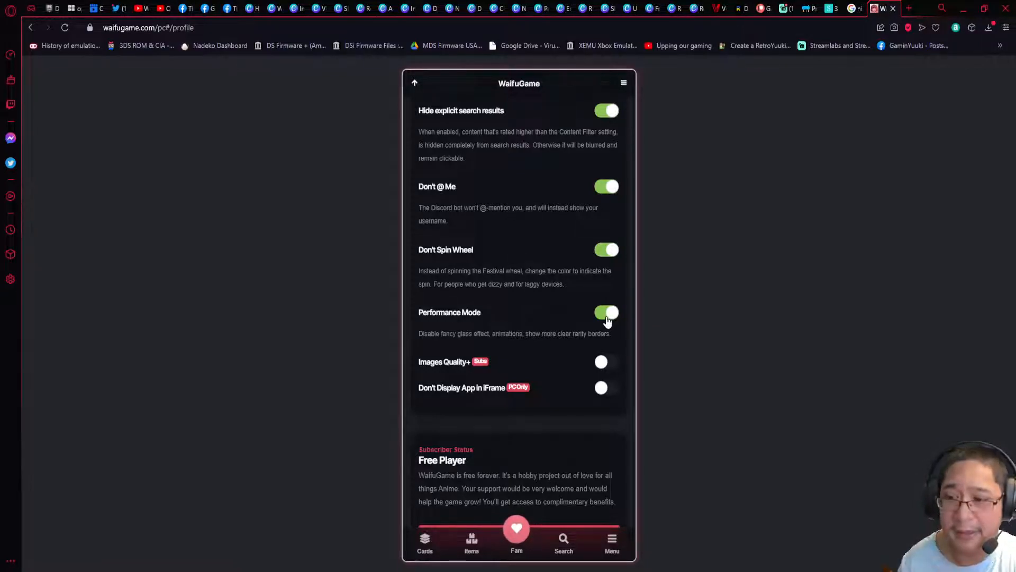
Switch Performance Mode back off so the profile toggles appear disabled again
click(605, 311)
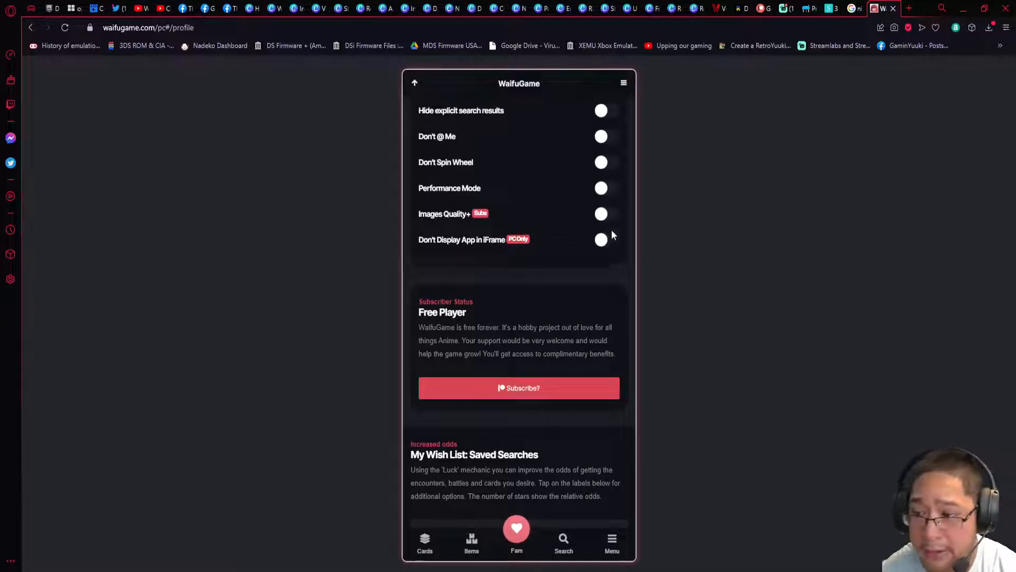
click(606, 239)
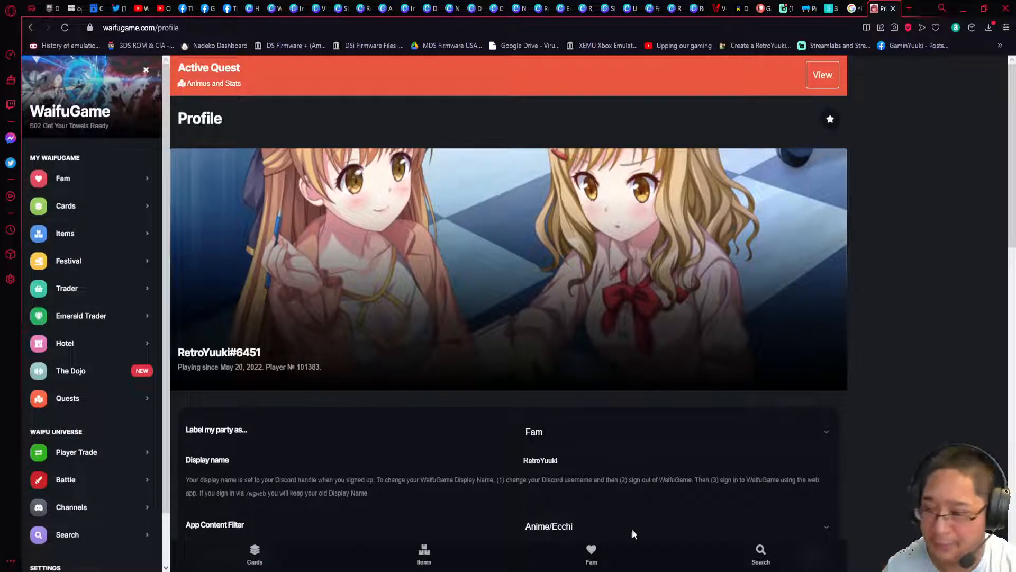
mouse_move(717, 287)
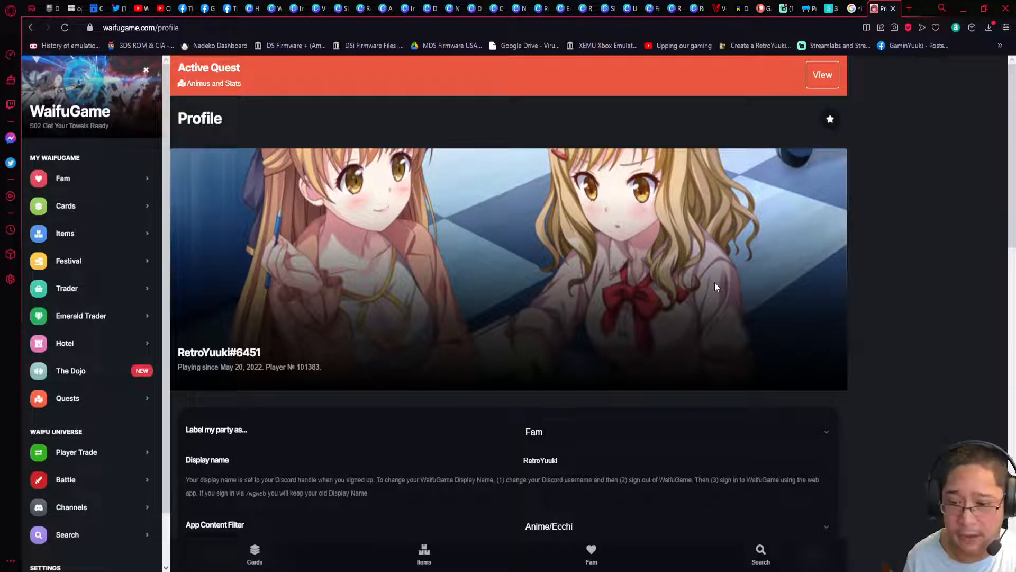
mouse_move(275, 265)
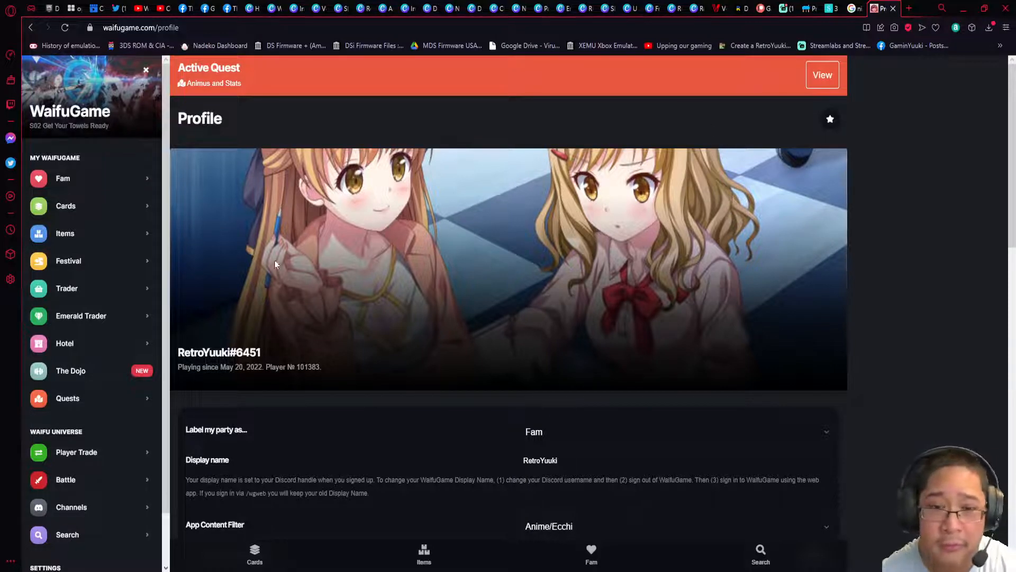
scroll(down, 3)
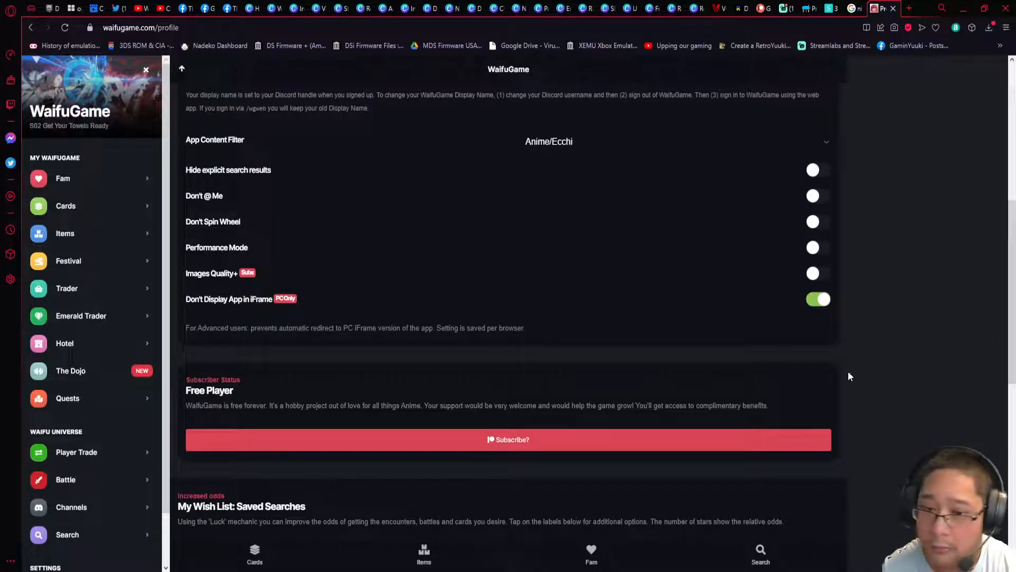
mouse_move(442, 316)
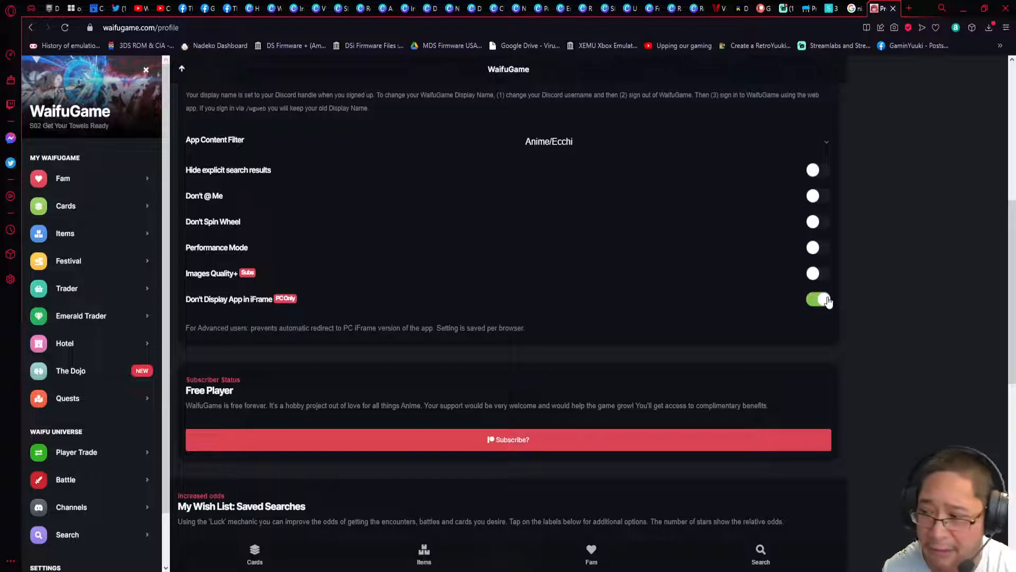
click(817, 299)
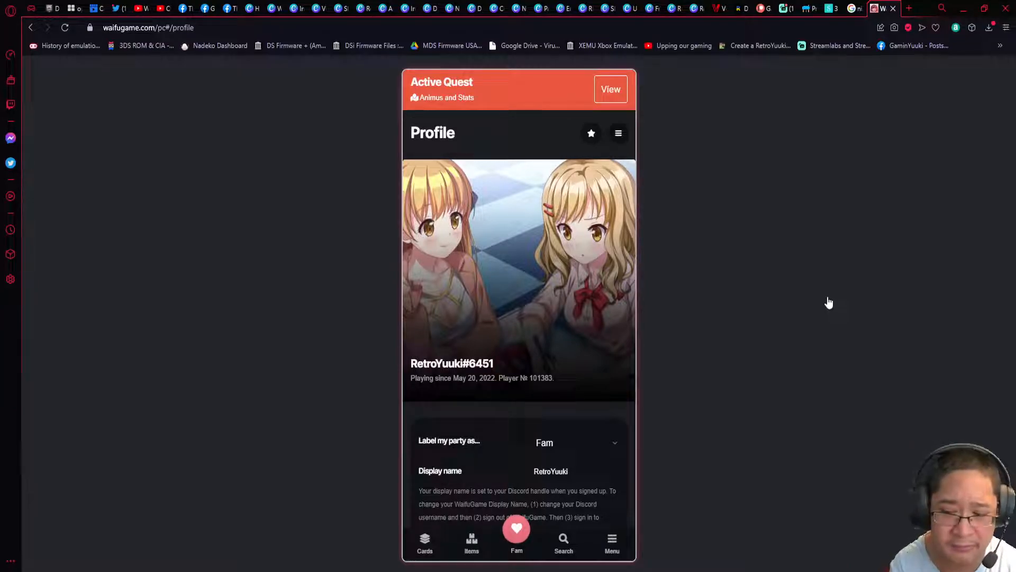
Move down the full-width profile page to the subscriber status and wish list
scroll(down, 3)
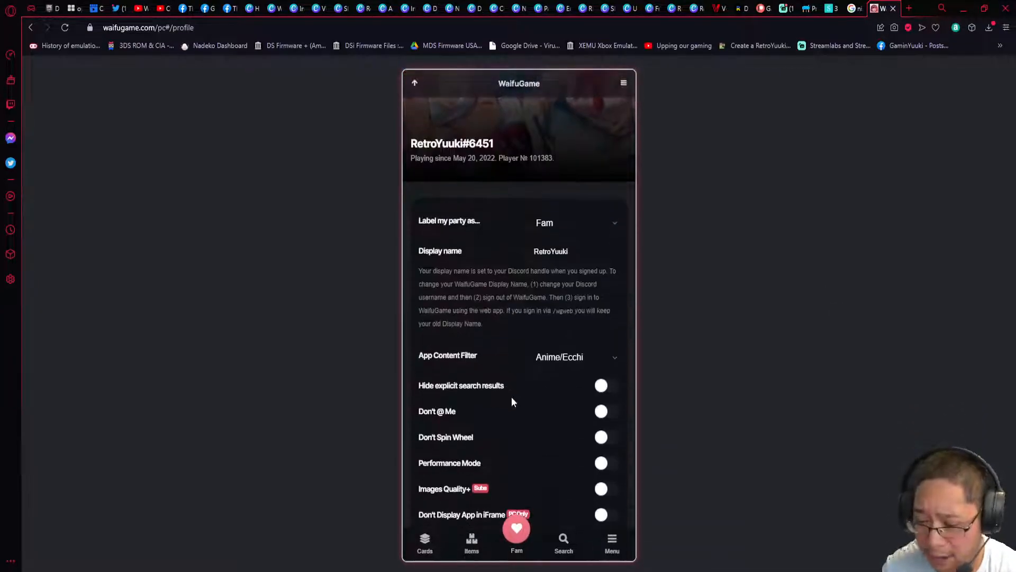
scroll(down, 3)
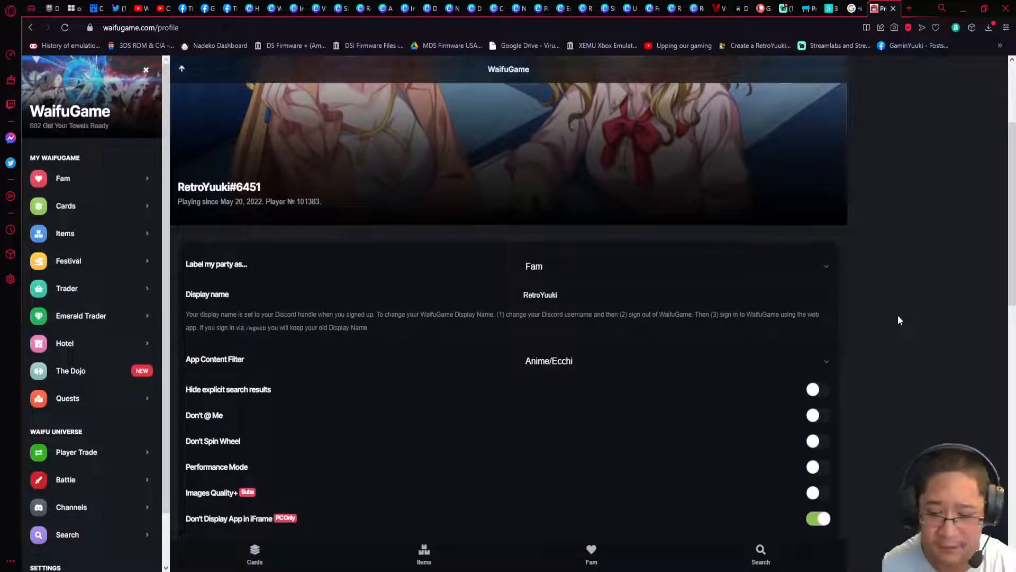
scroll(down, 3)
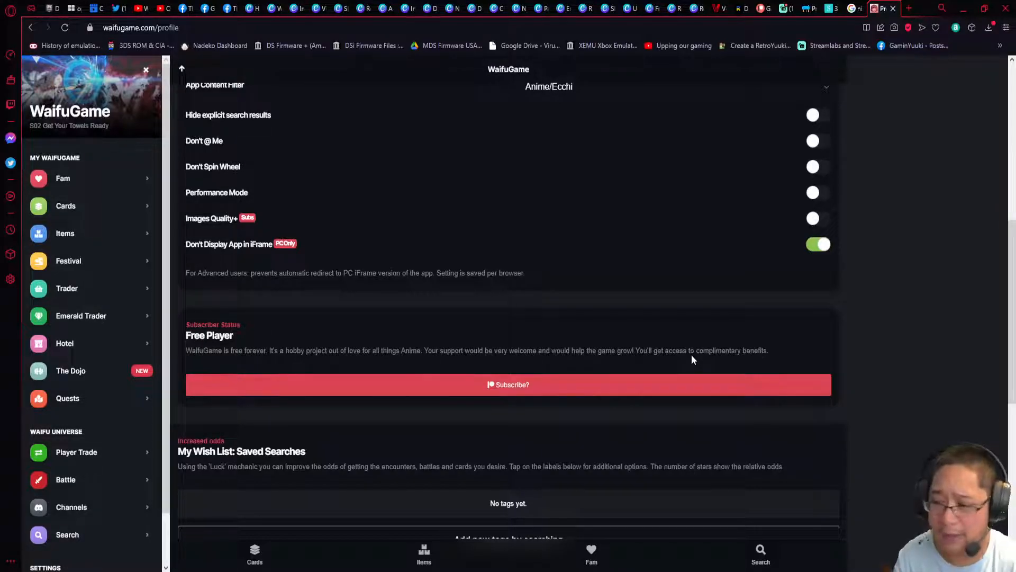
Bring up the Patreon pledge window listing the $5, $10 and $25 tiers
click(508, 384)
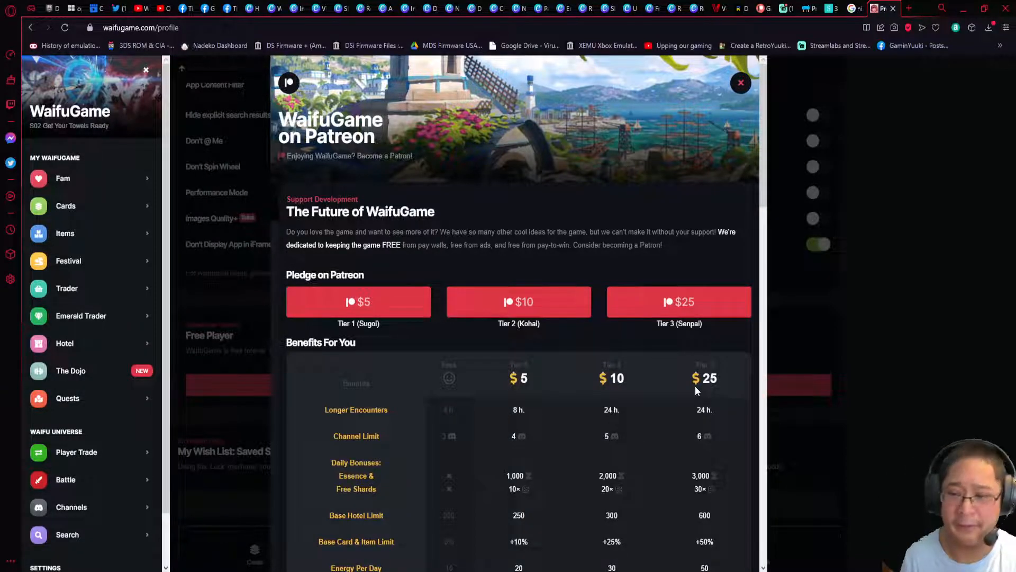
scroll(down, 3)
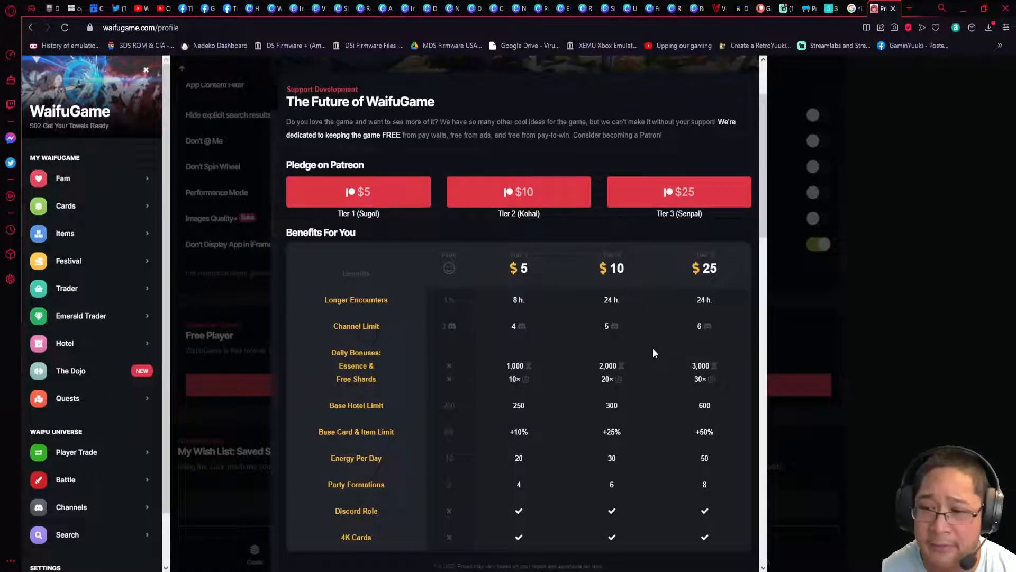
scroll(down, 3)
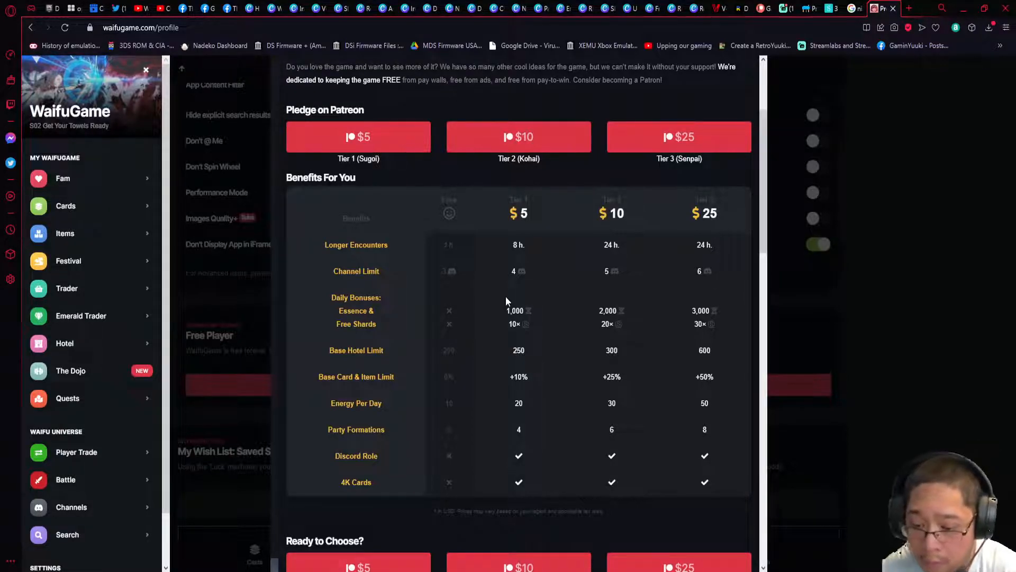
scroll(down, 3)
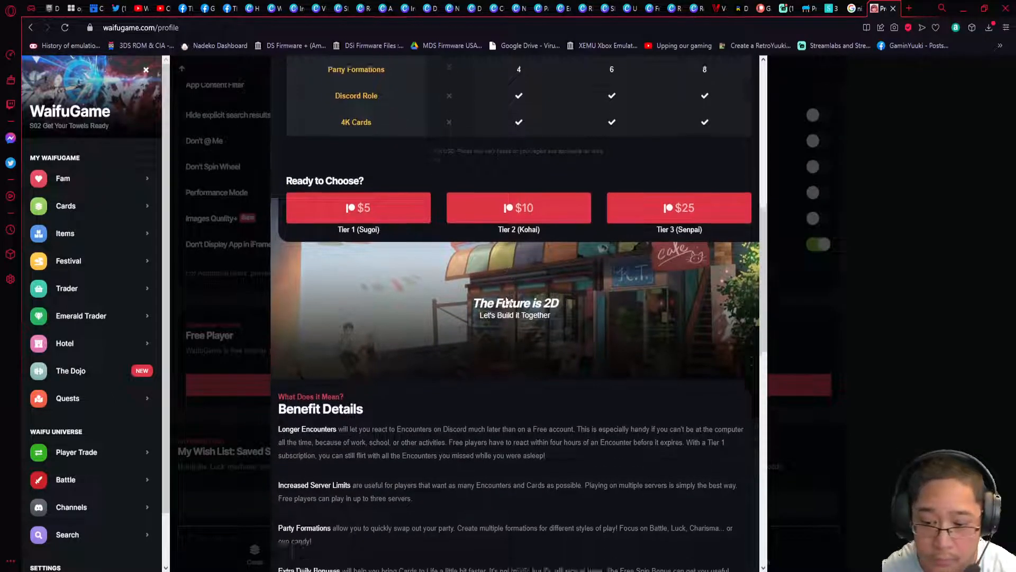
scroll(down, 3)
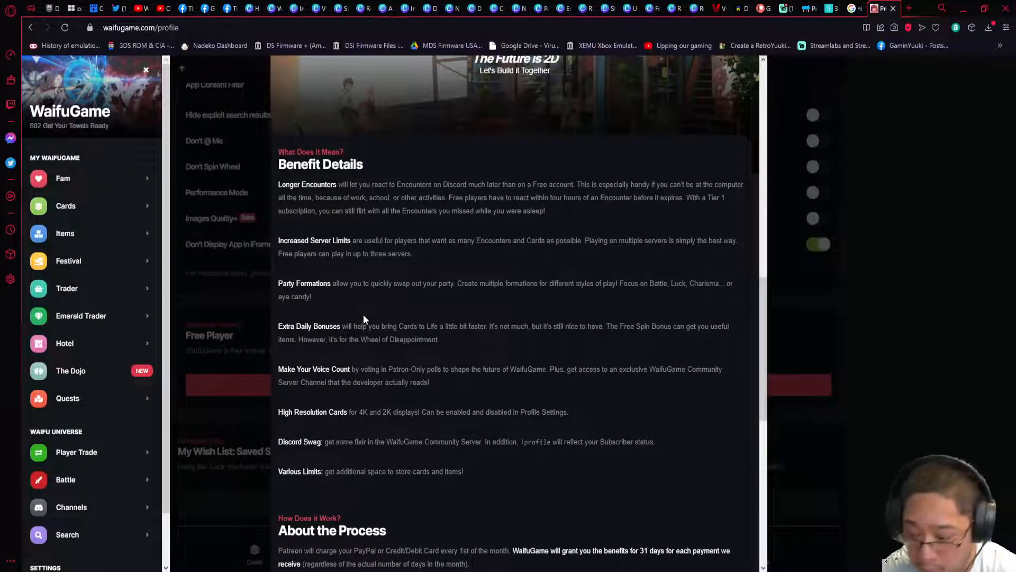
scroll(down, 3)
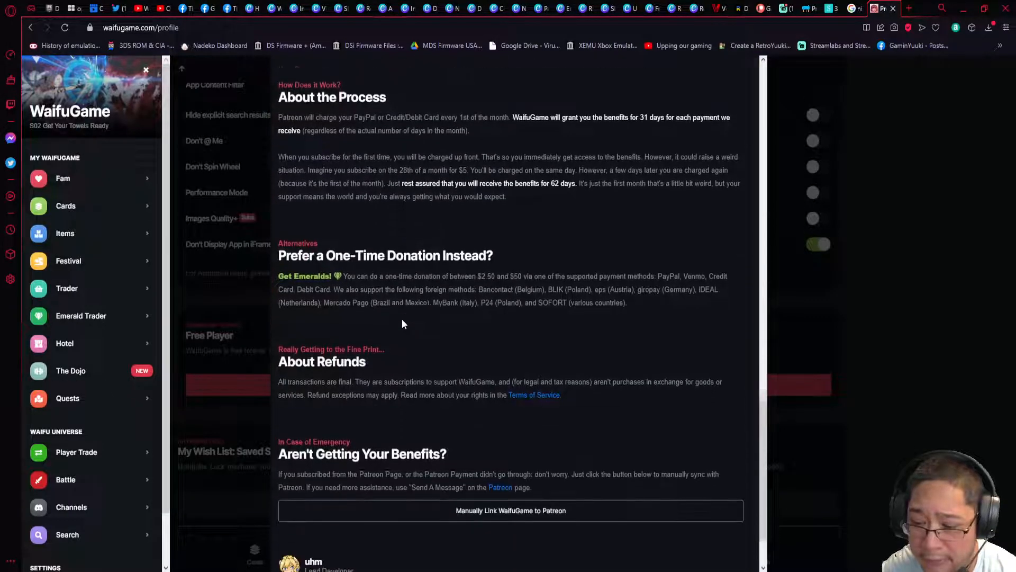
scroll(down, 3)
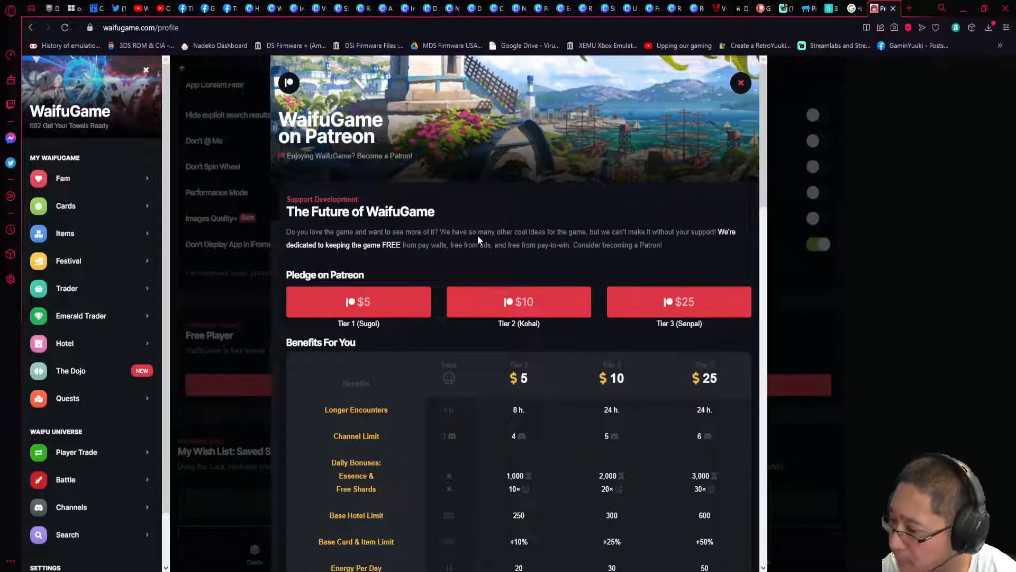
Close the Patreon window and return to subscriber status, saved searches and card wish list
click(740, 83)
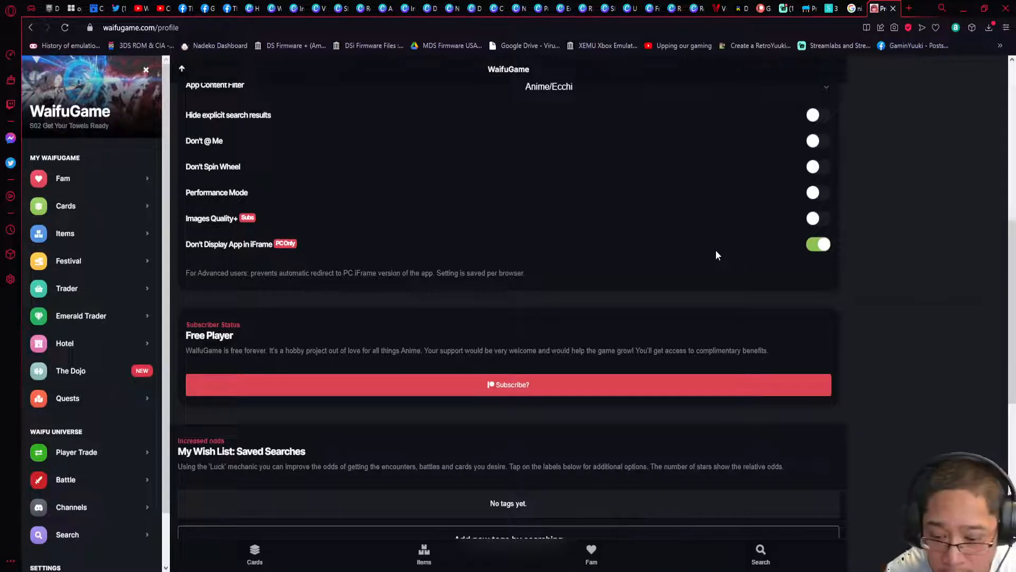
scroll(down, 3)
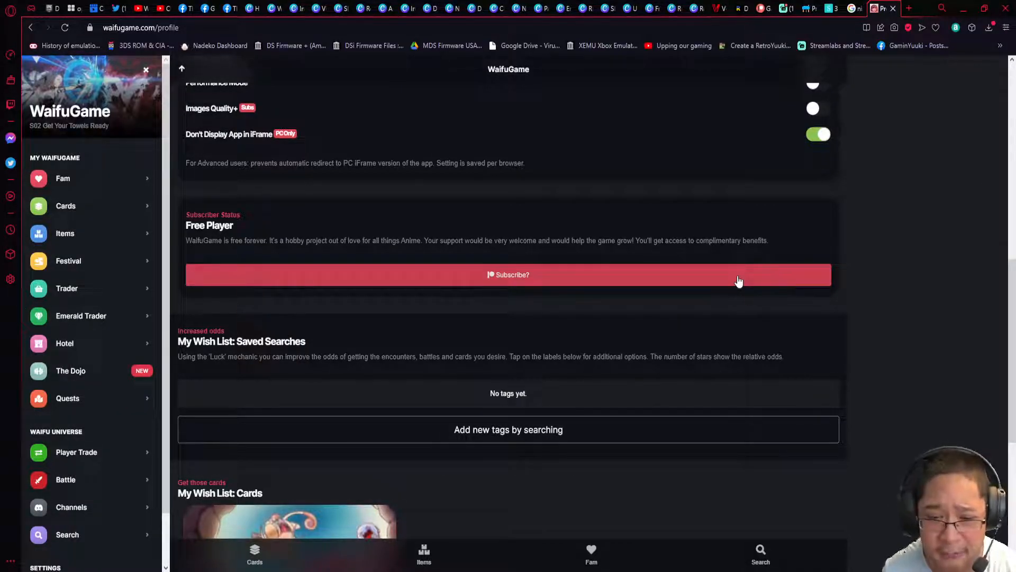
scroll(down, 3)
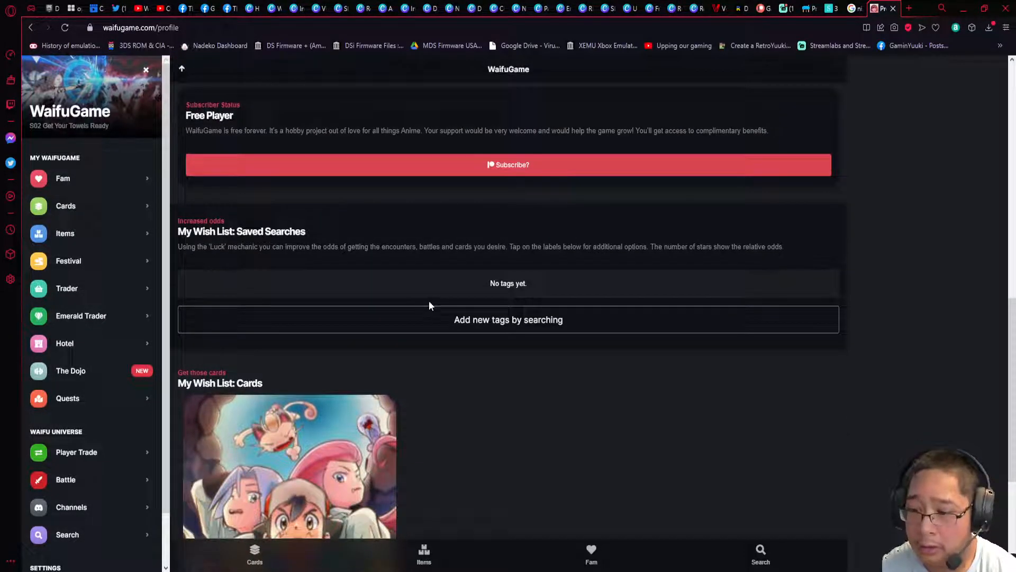
mouse_move(451, 335)
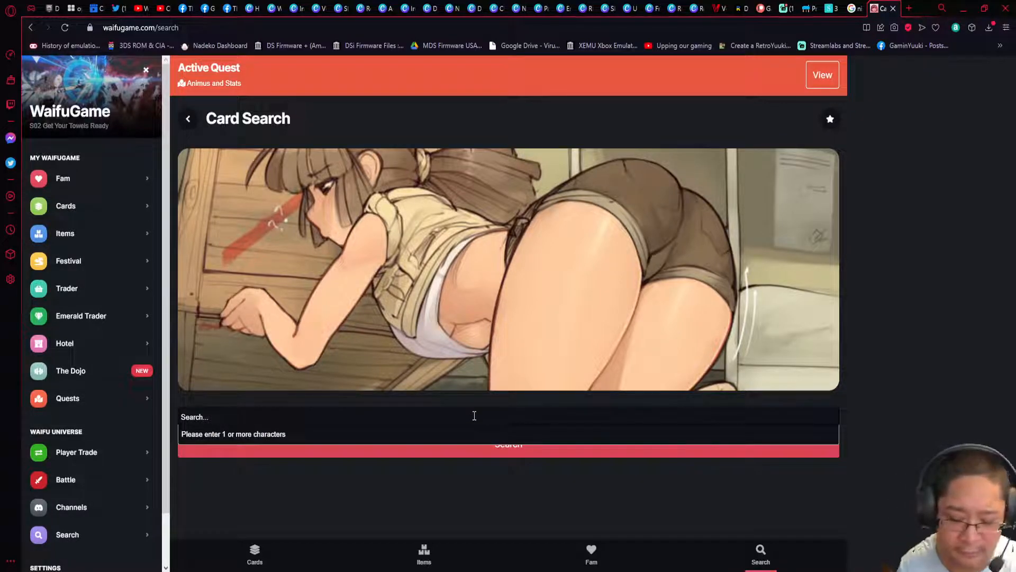
Search cards with the 'Literal: Pokemon' tag and scroll through the Pokémon card grid
text(Pokemon)
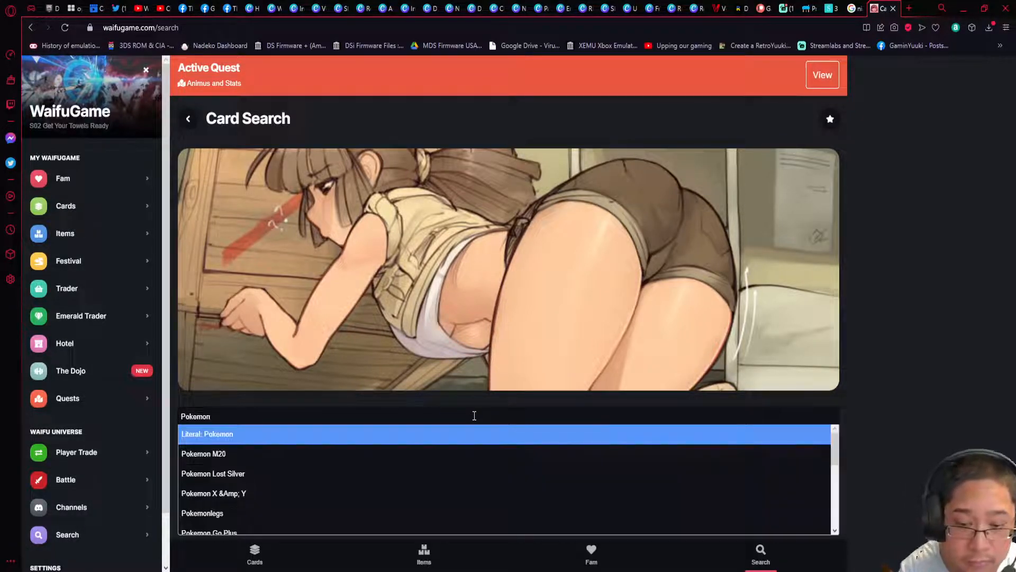
click(208, 434)
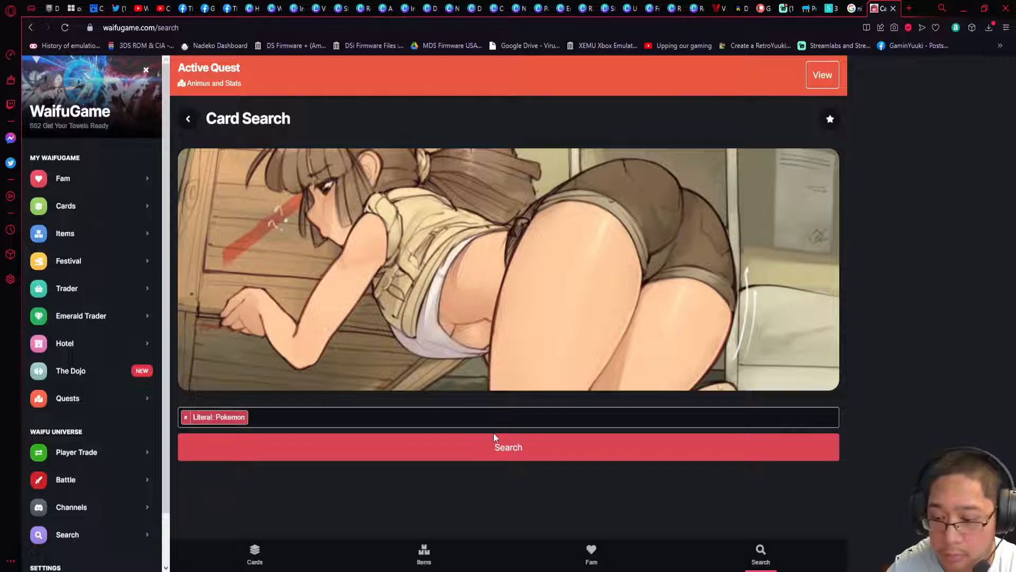
click(508, 447)
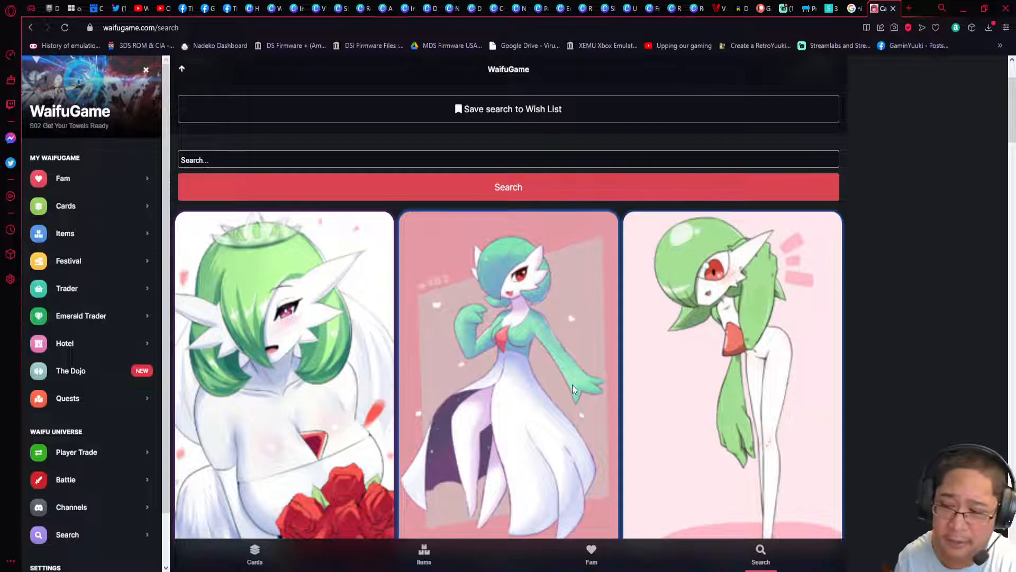
scroll(down, 3)
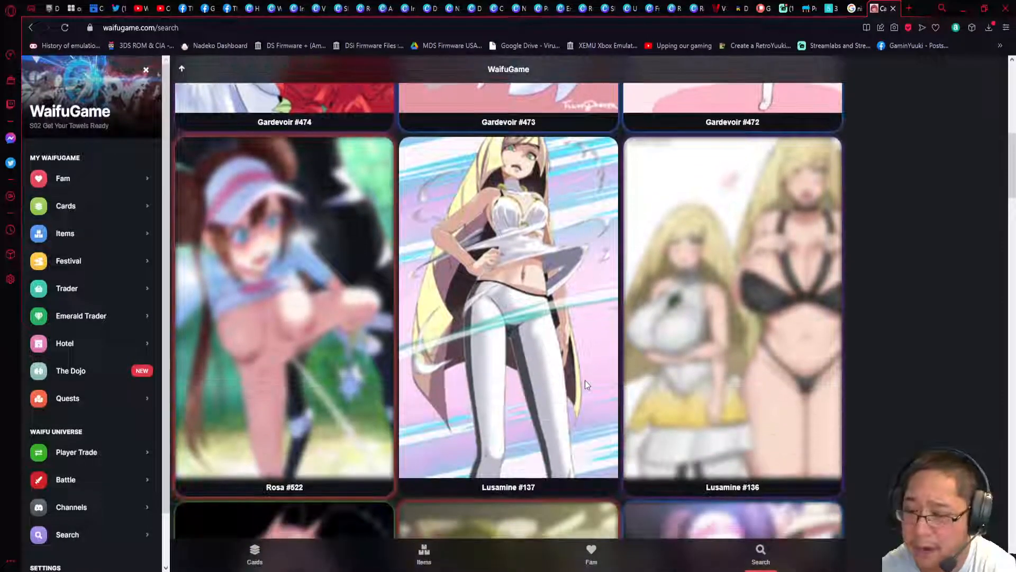
scroll(down, 3)
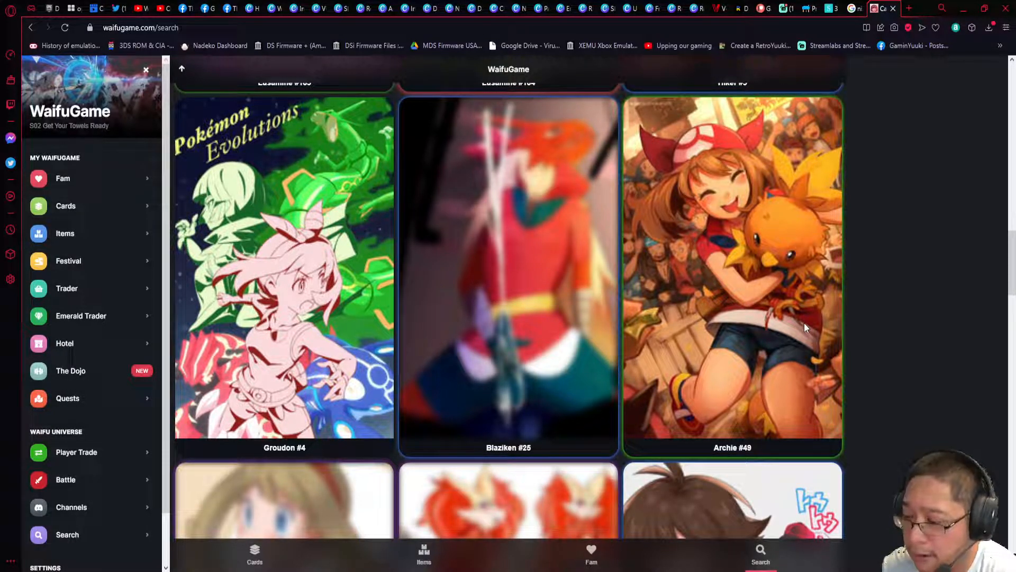
Add the Archie #49 card to the wish list from its details popup and return to results
click(731, 269)
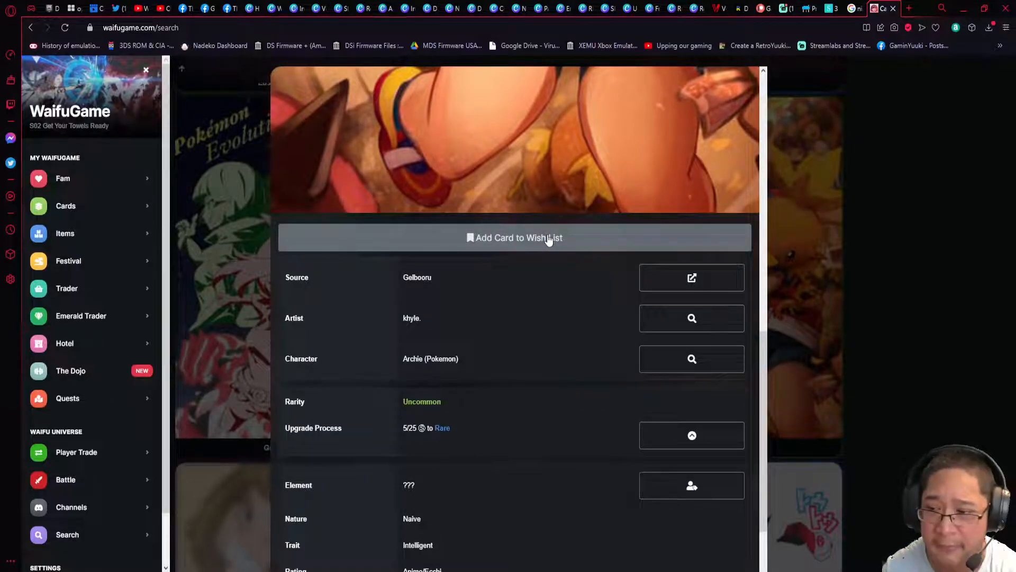
click(515, 237)
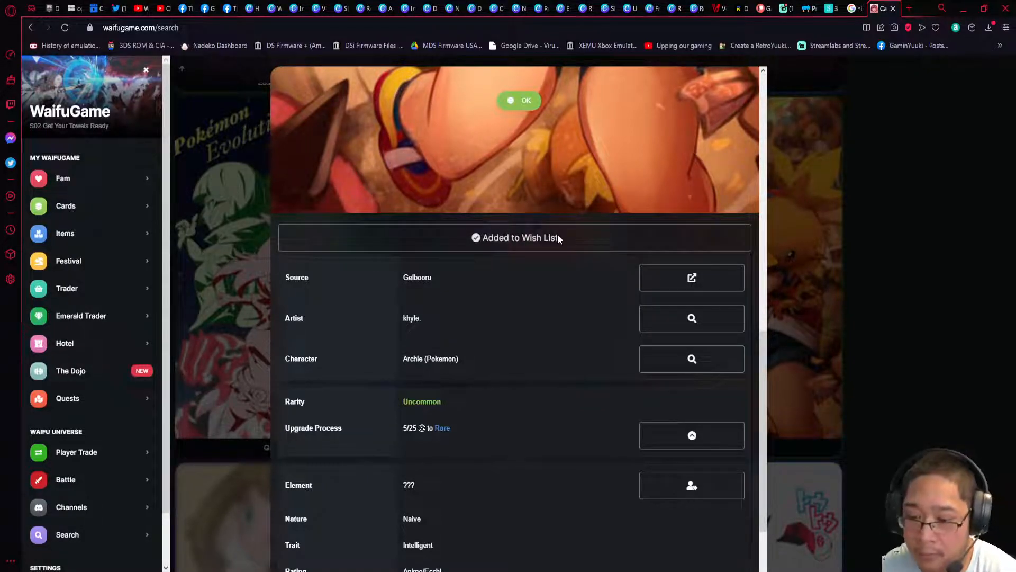
click(519, 100)
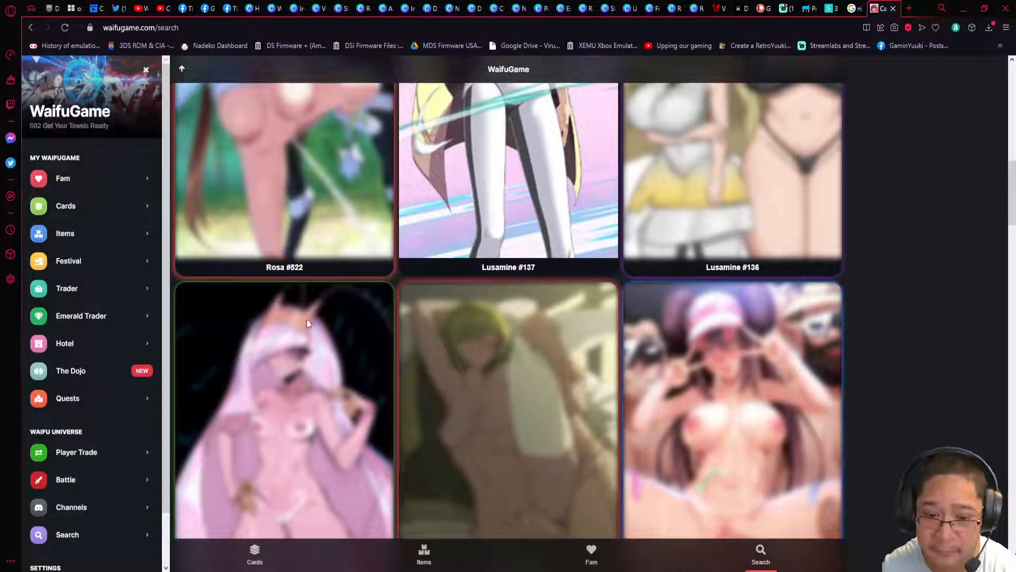
scroll(down, 3)
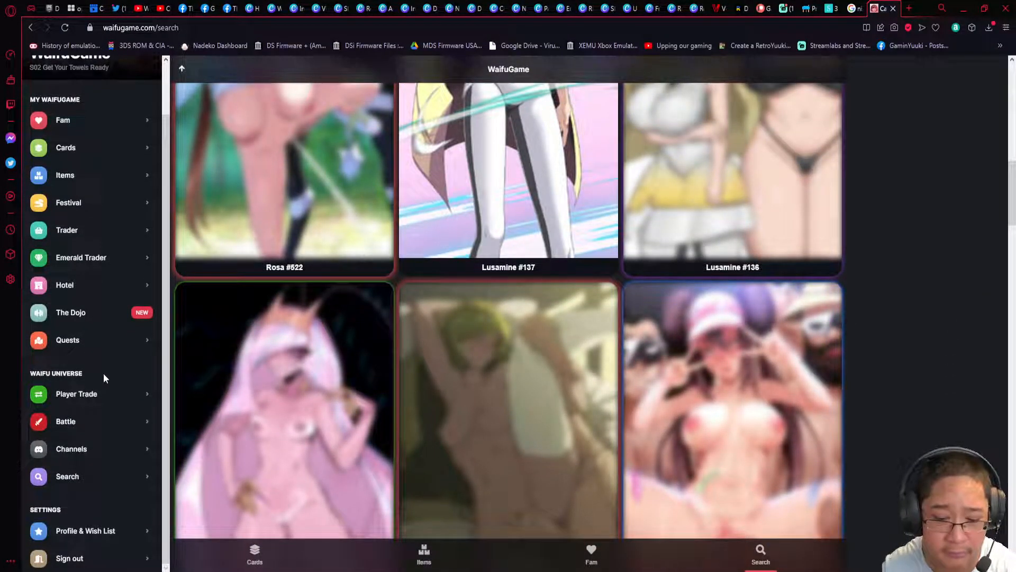
mouse_move(89, 530)
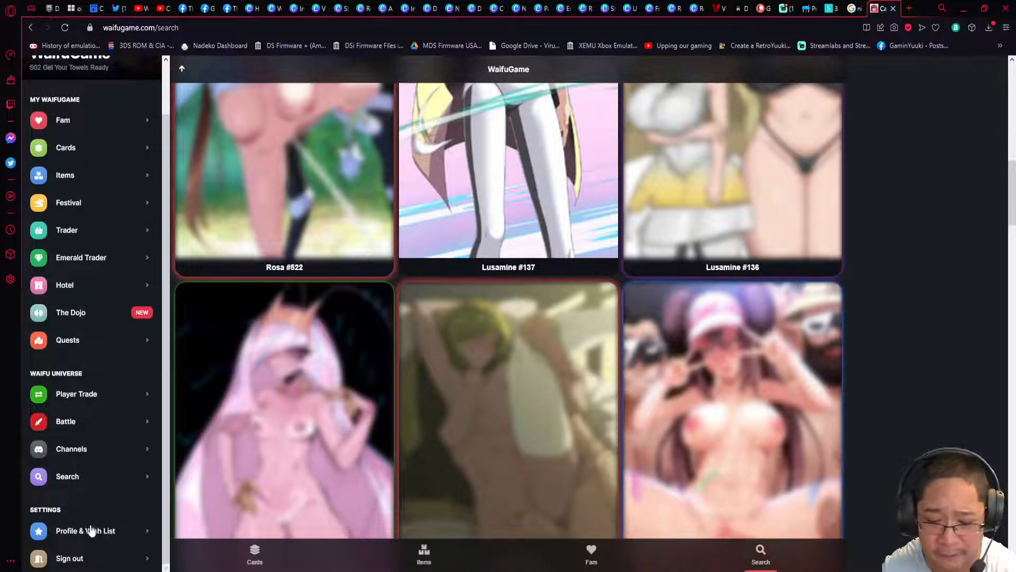
Show the Profile & Wish List page scrolled to My Wish List: Cards with Archie listed
click(85, 530)
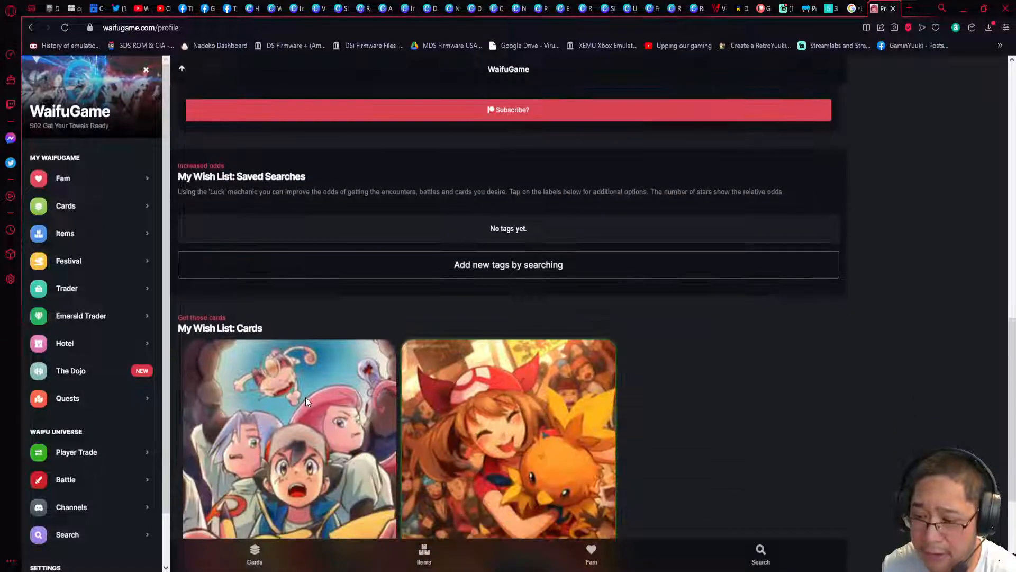
scroll(down, 3)
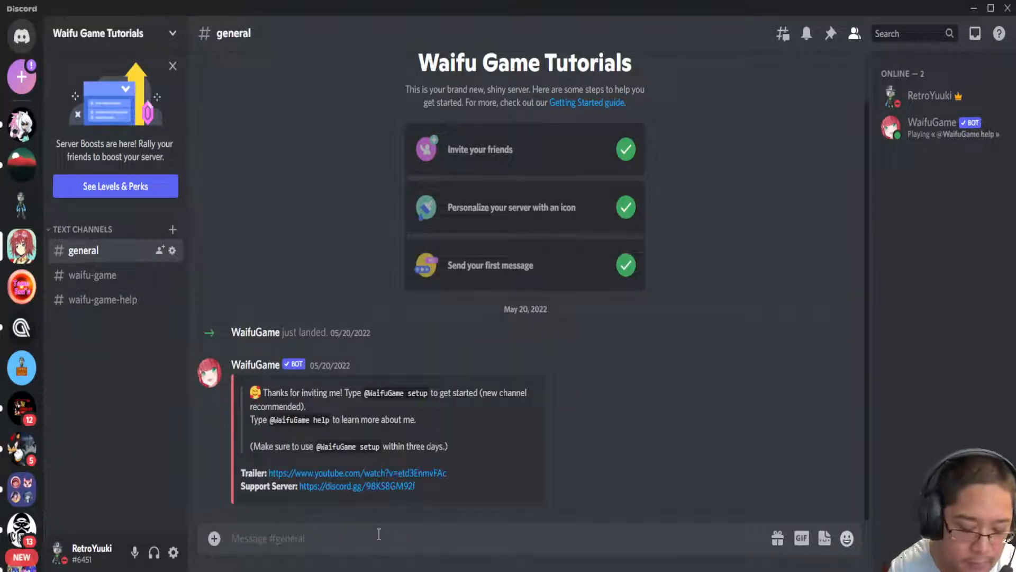
Post '!profile' in general, then begin the /wgprofile command from the suggestions
text(!profile)
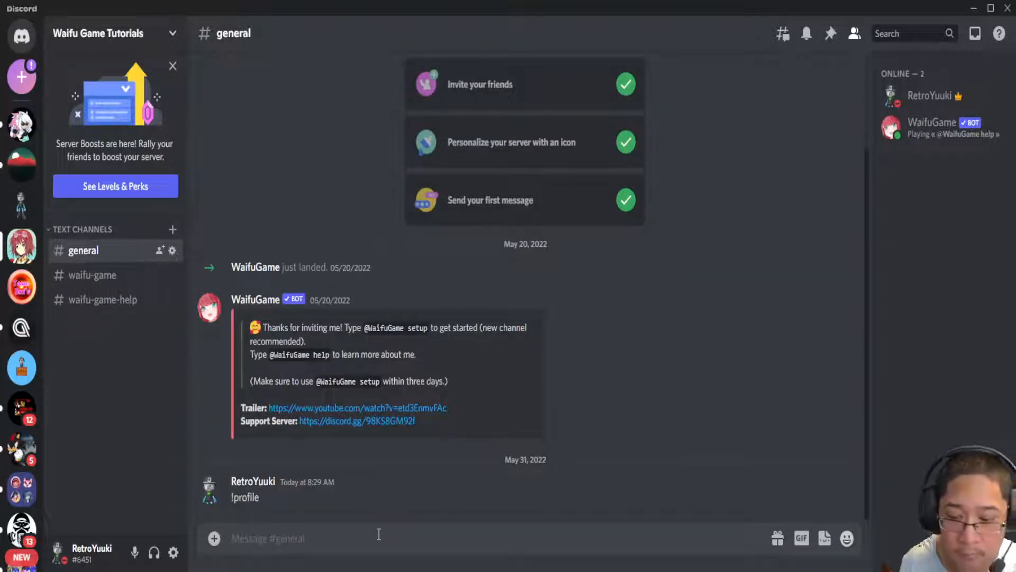
text(!)
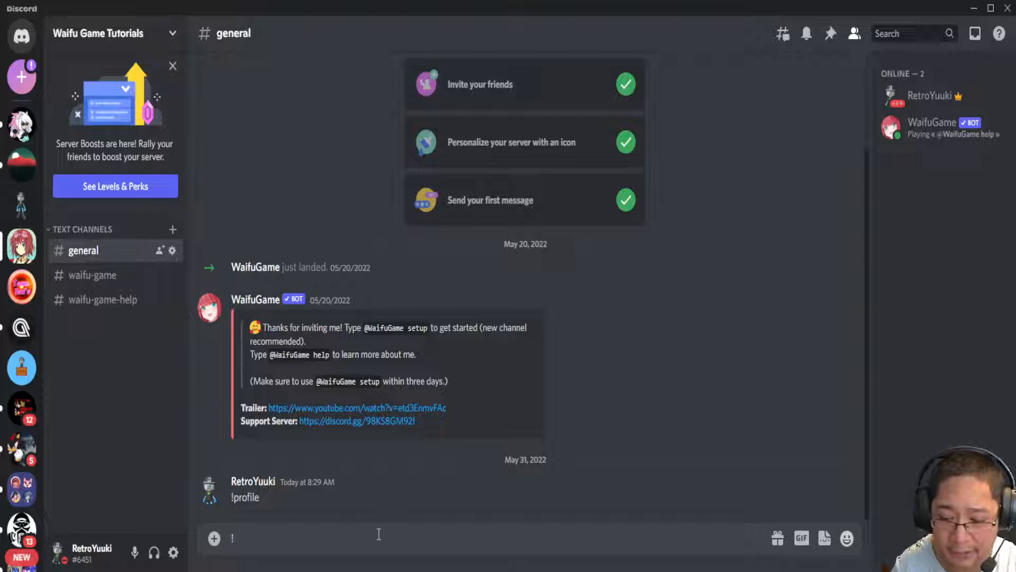
text(/w)
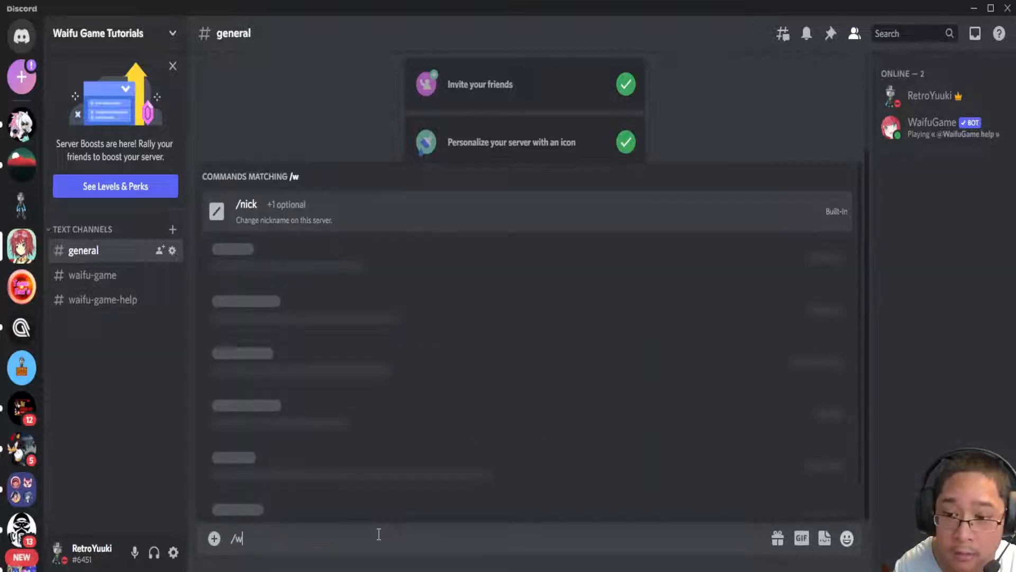
text(gpro)
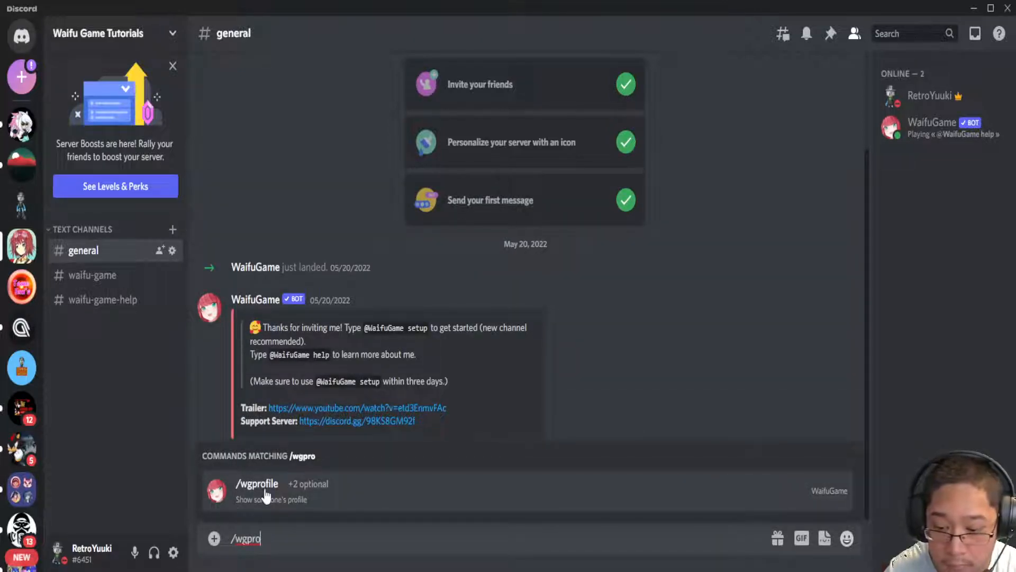
click(256, 483)
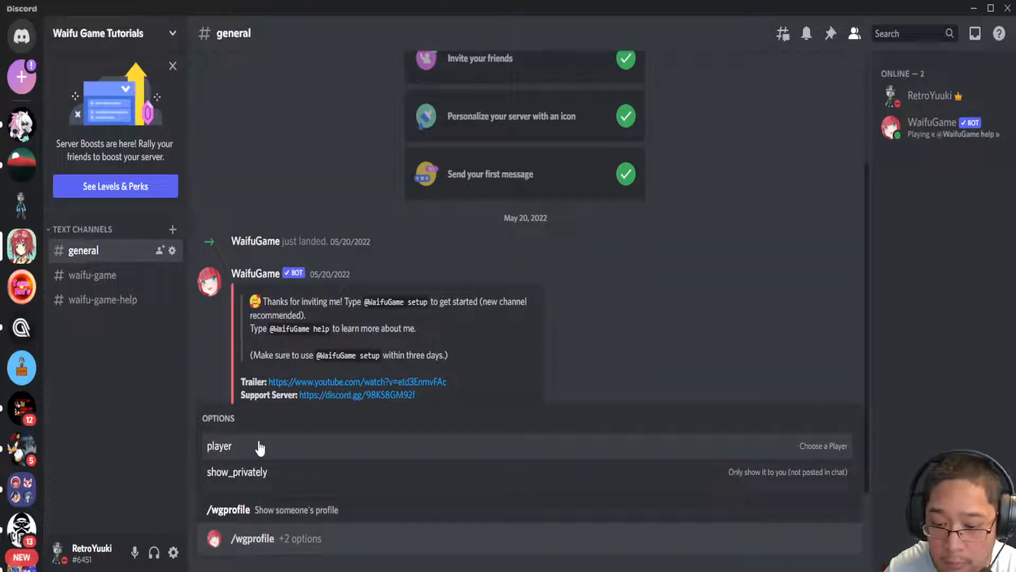
Send /wgprofile so the bot posts RetroYuuki's Fam card with BROOK #32, and enlarge it
click(219, 445)
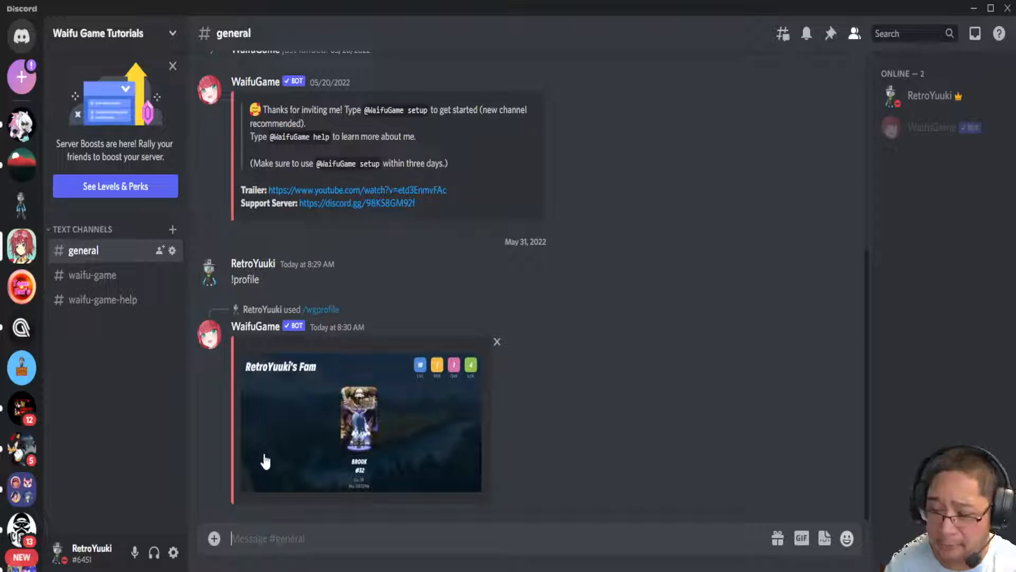
click(359, 421)
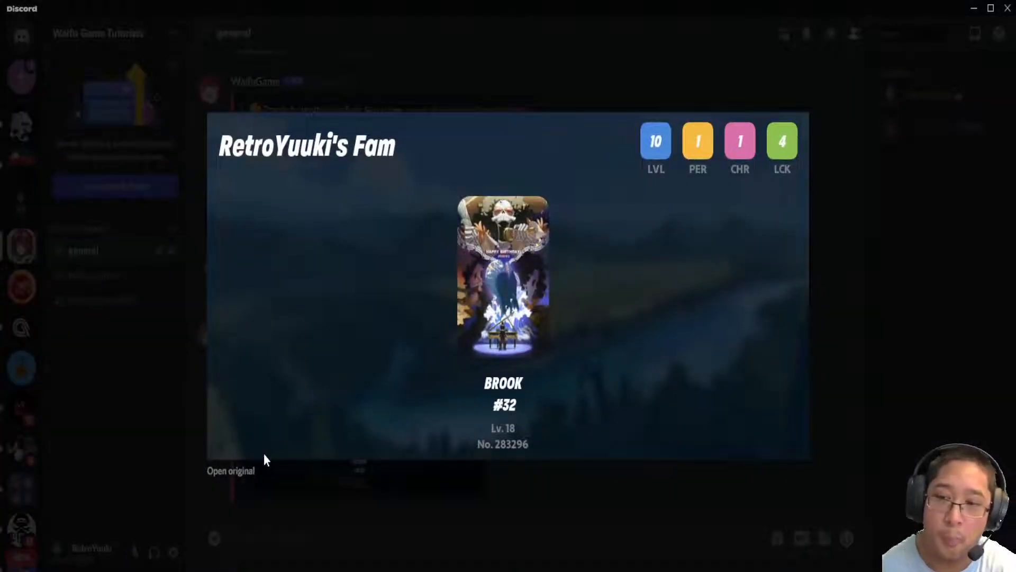